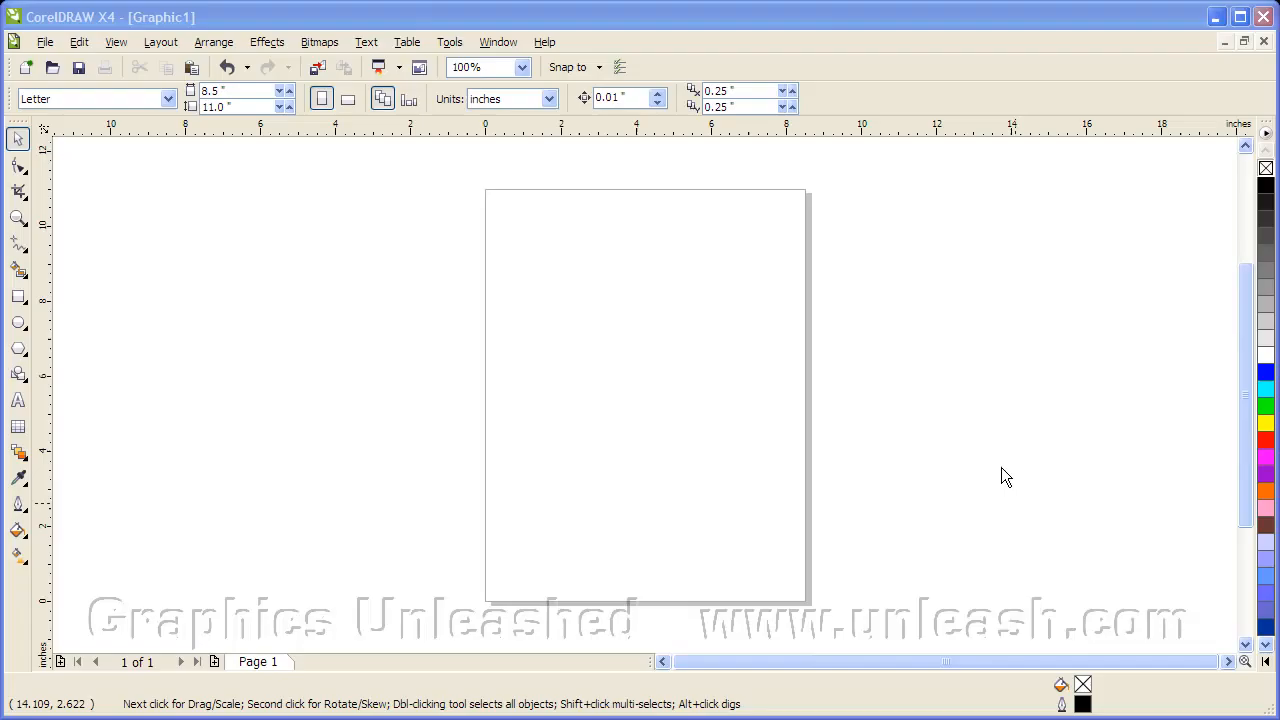
mouse_move(994, 486)
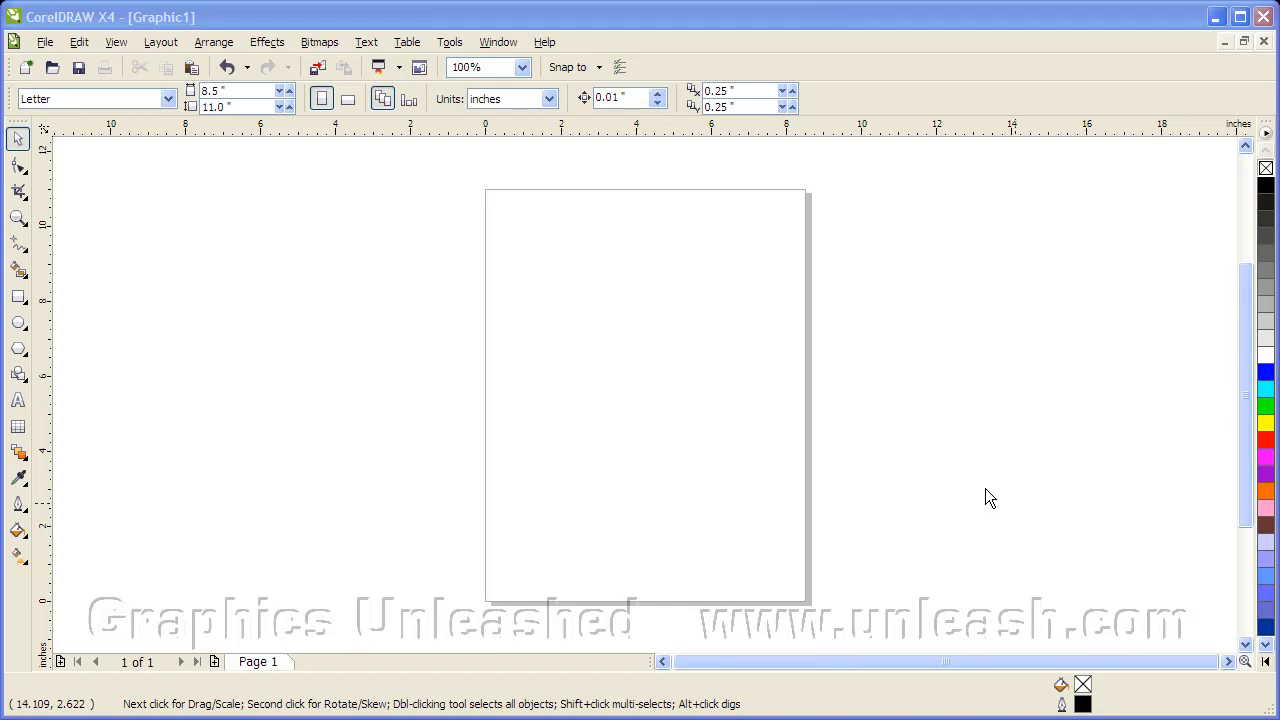
mouse_move(112, 388)
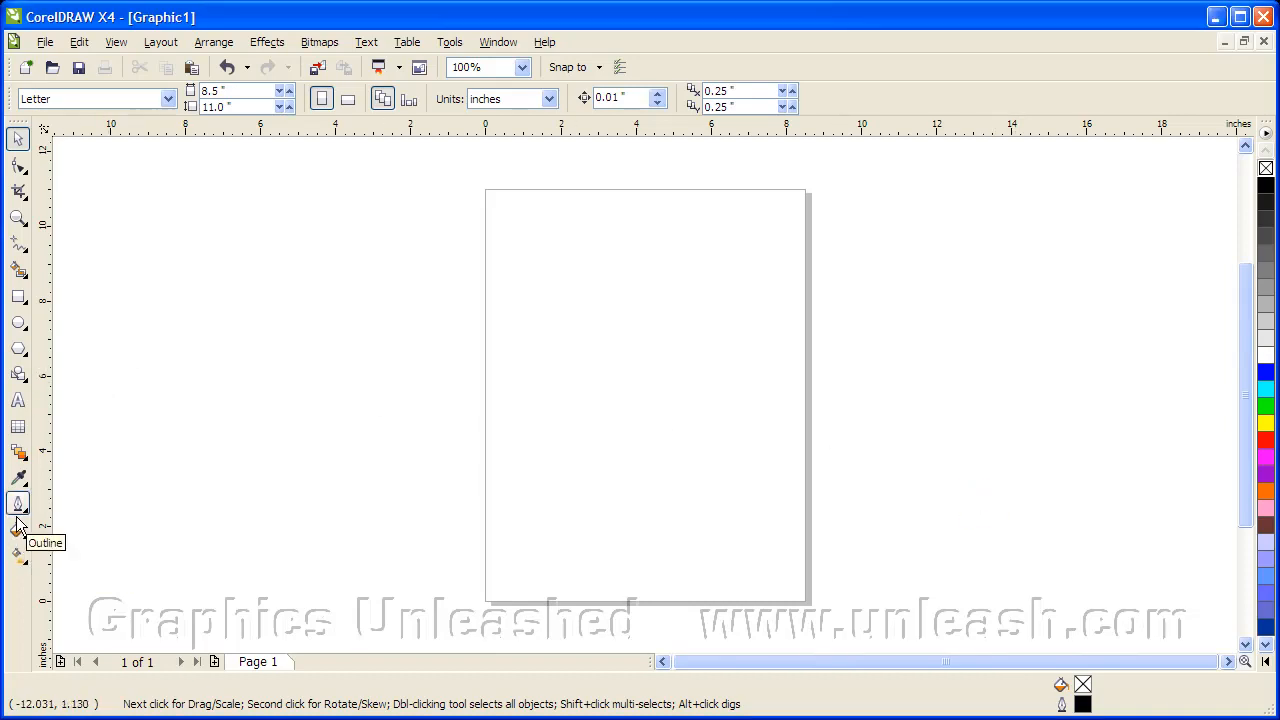
- Draw a wide rectangle, about 28.3 by 8.9 inches, extending past both page edges
left_click(18, 292)
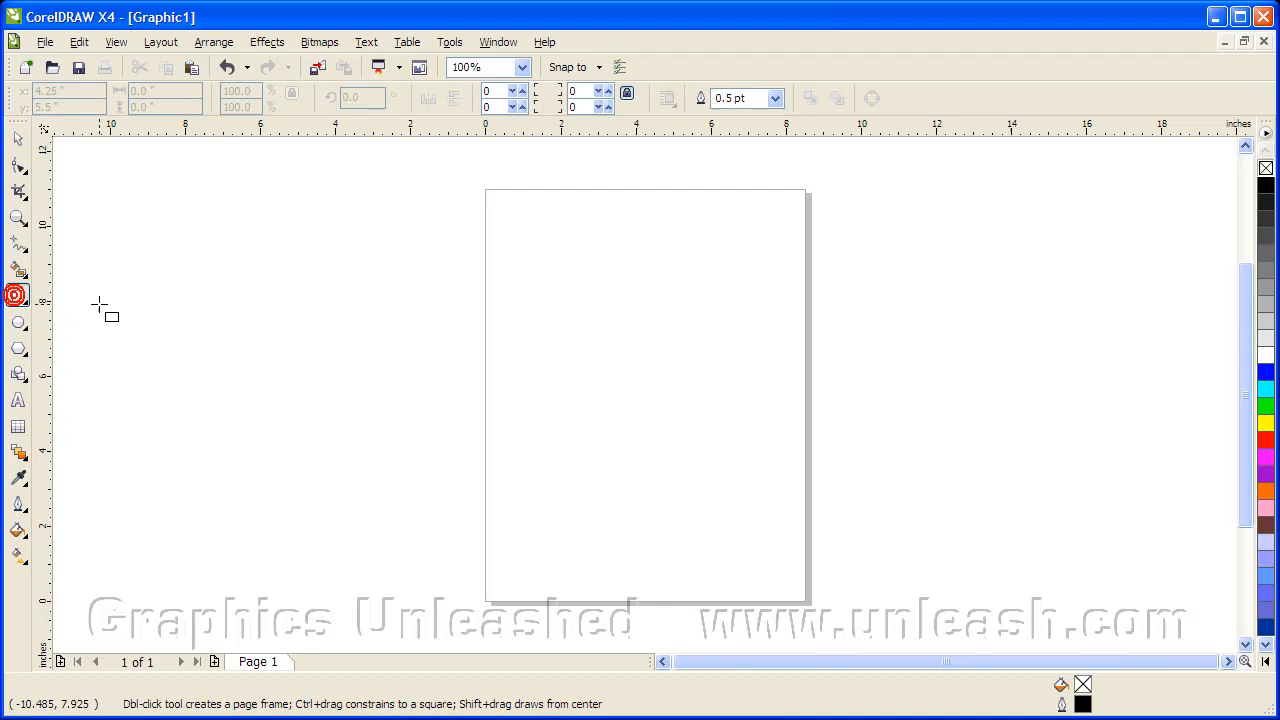
left_click_drag(136, 216, 1188, 518)
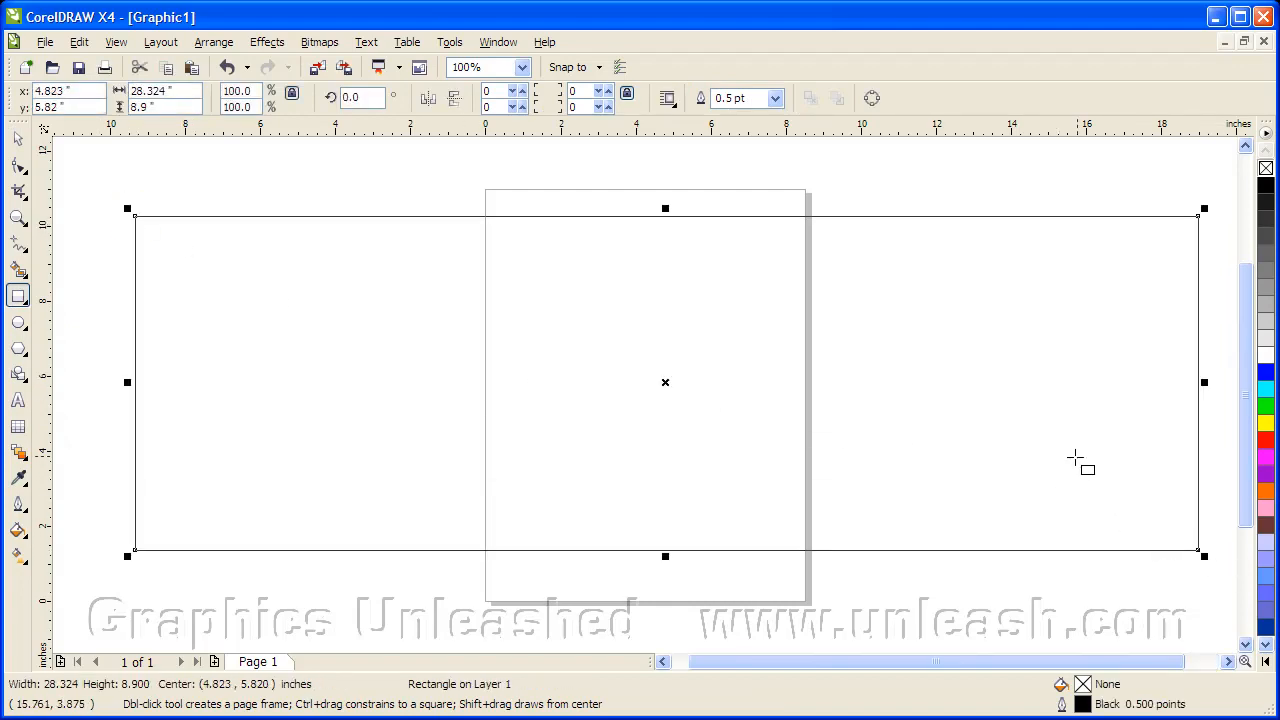
mouse_move(1000, 476)
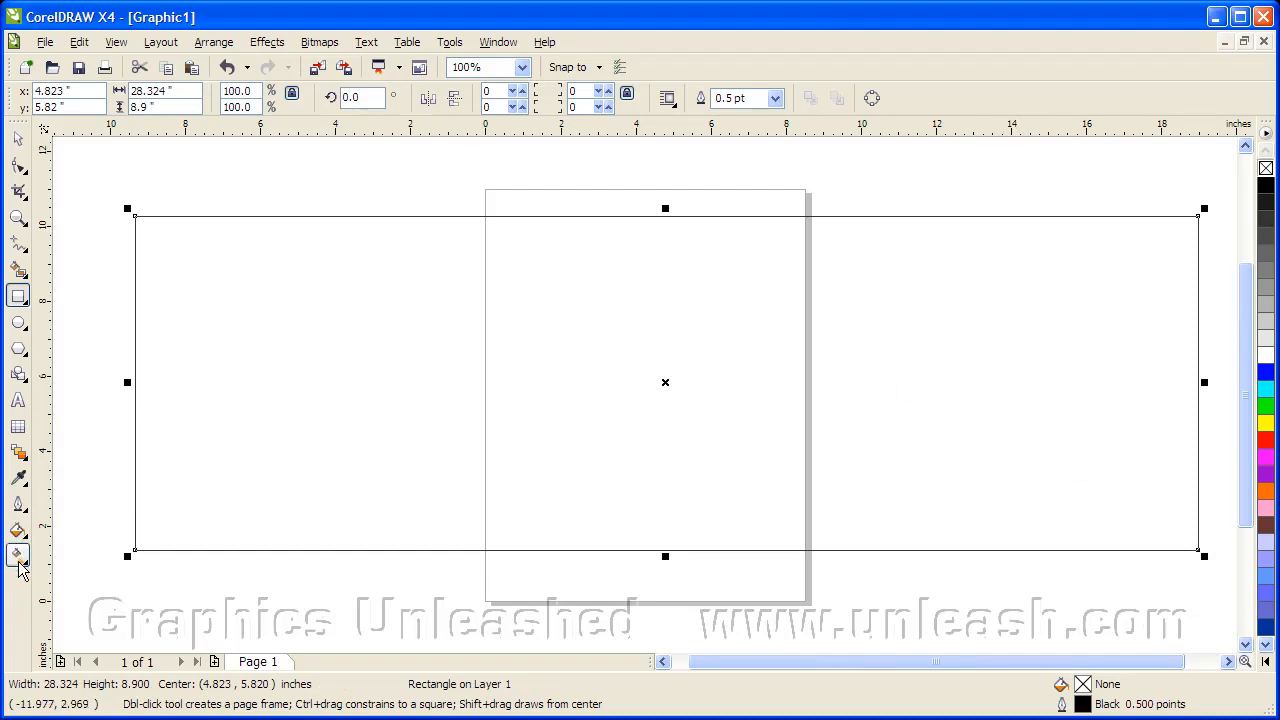
mouse_move(18, 556)
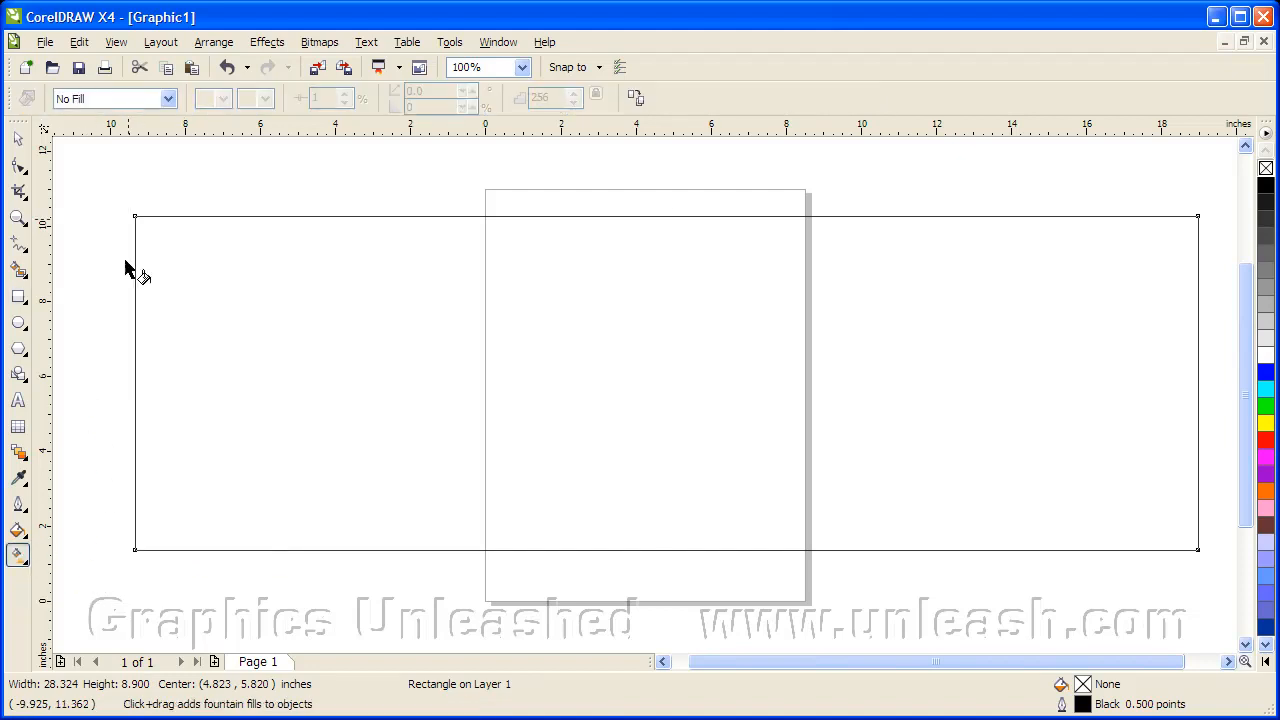
mouse_move(140, 110)
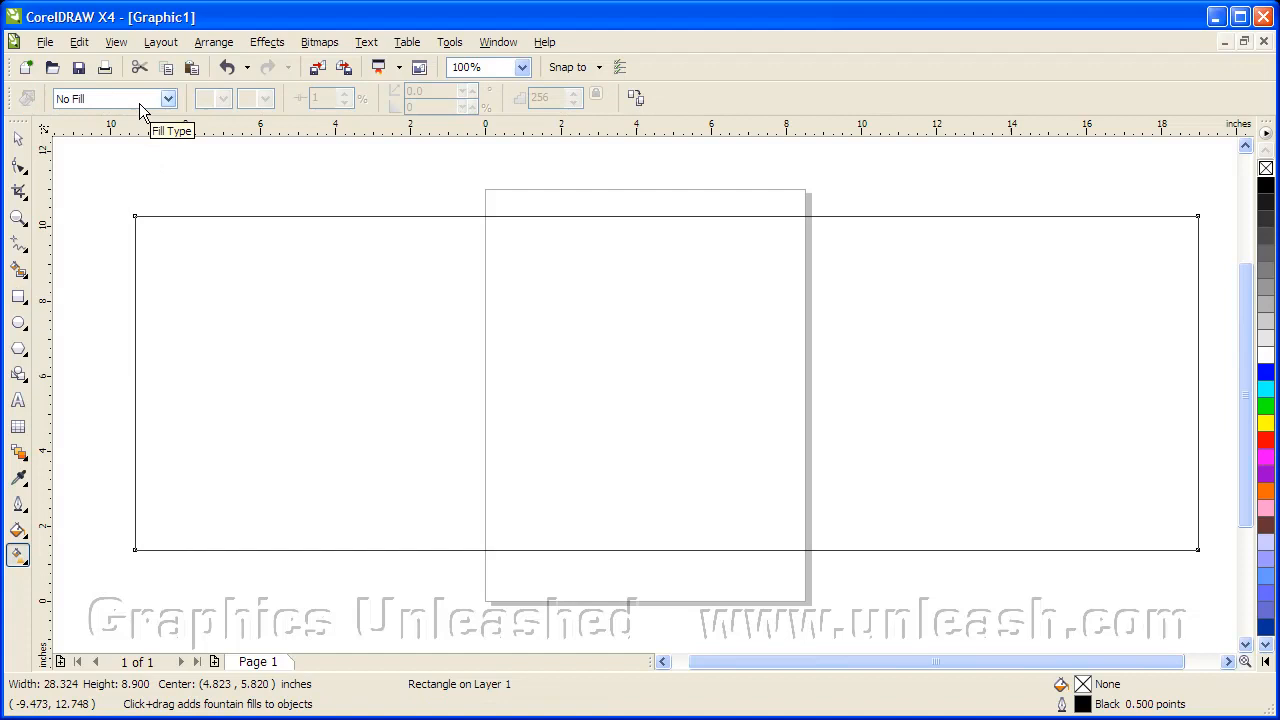
- Change the rectangle's fill type to Bitmap Pattern, giving it the default tan tile
left_click(168, 98)
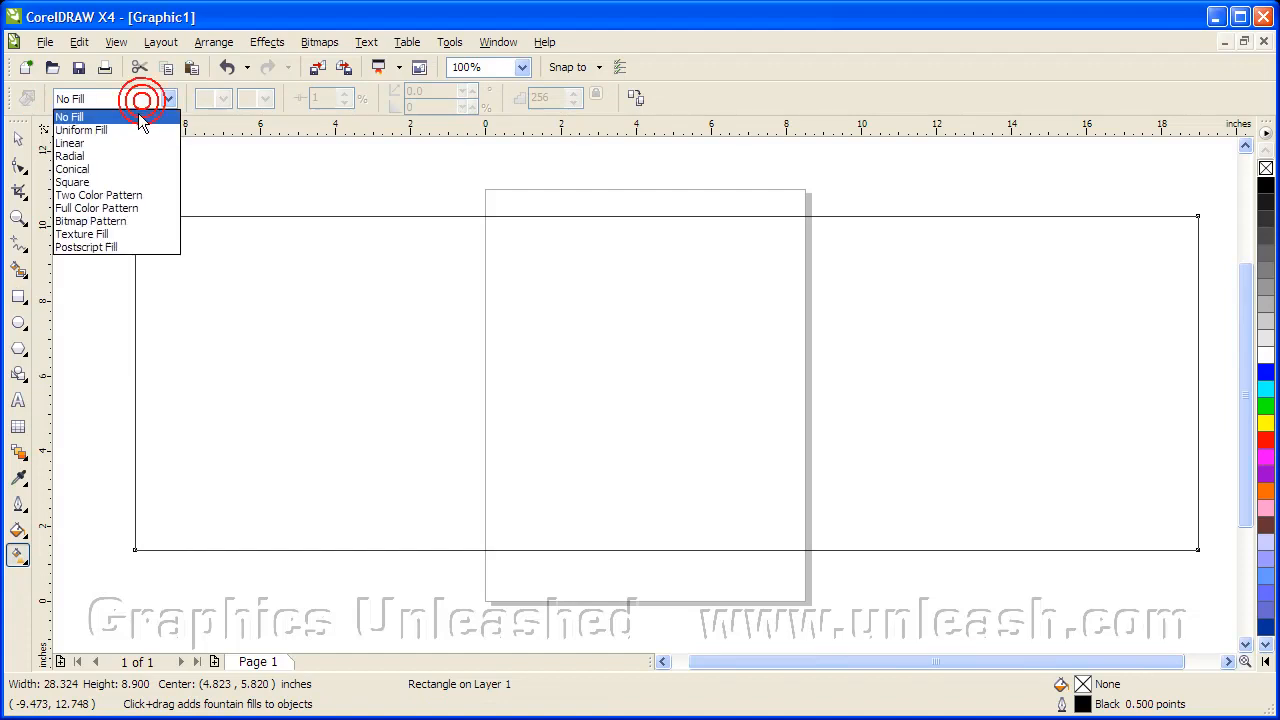
left_click(92, 220)
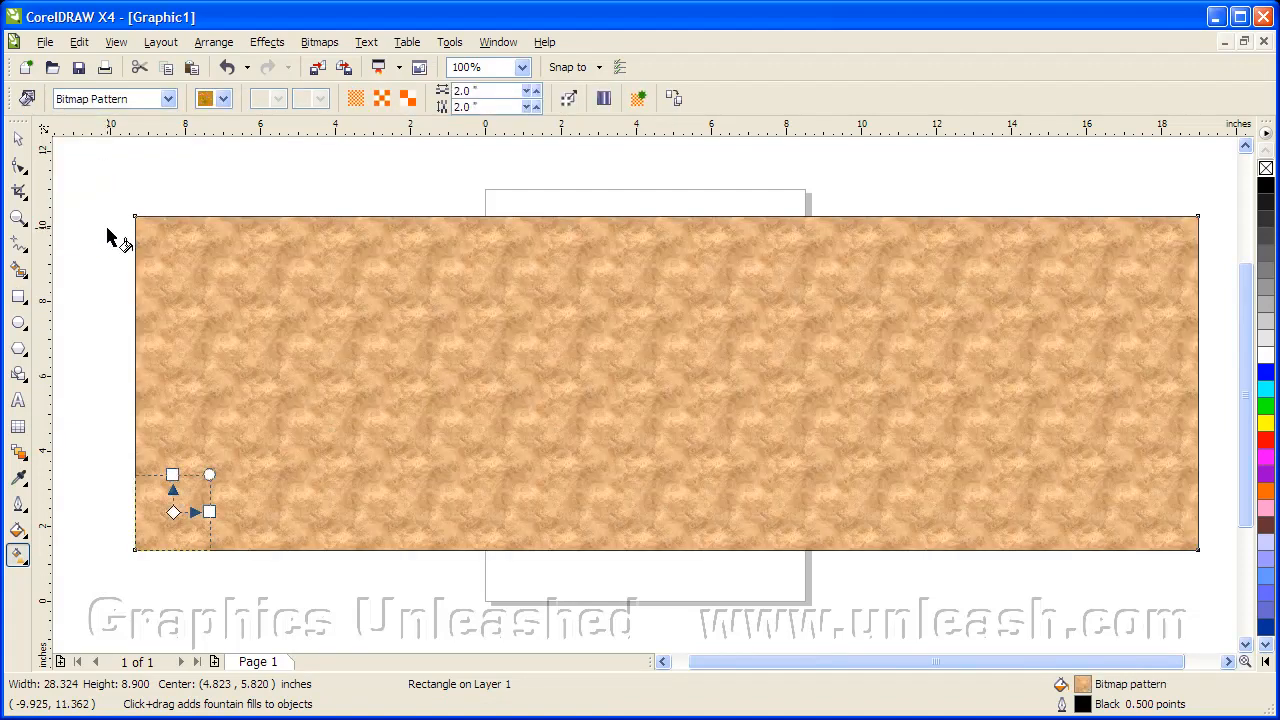
mouse_move(984, 456)
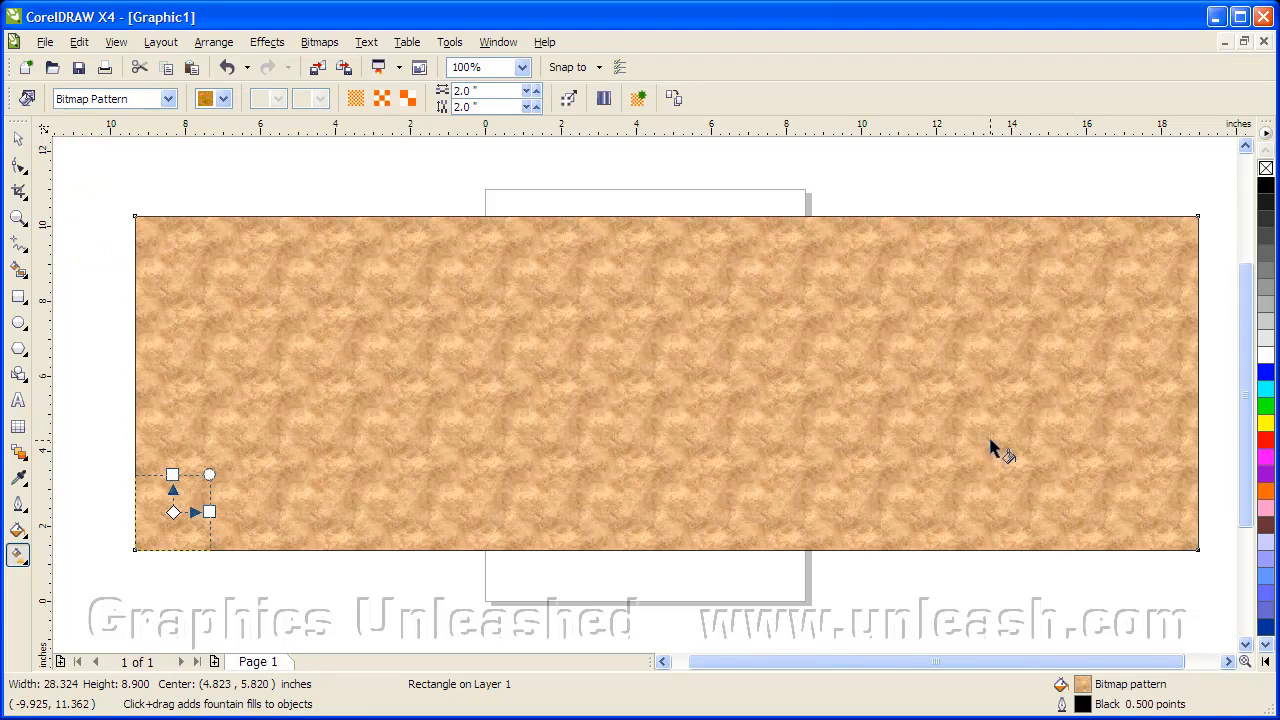
left_click(224, 98)
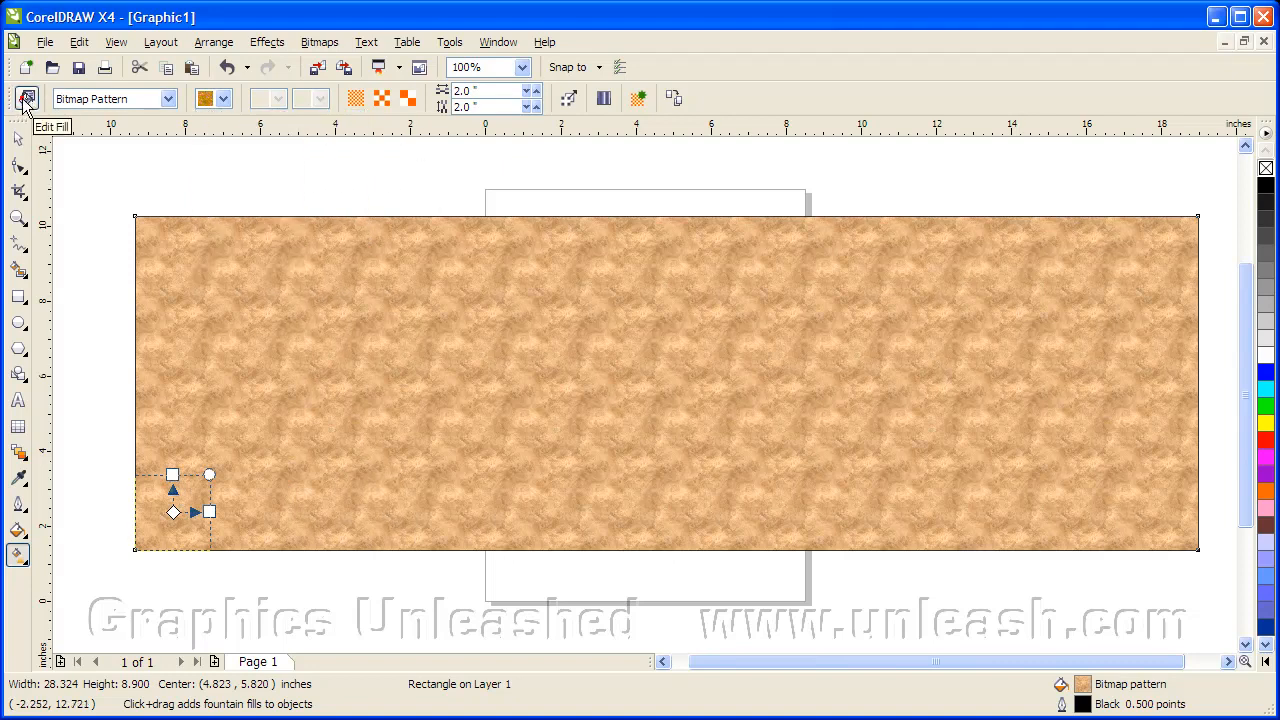
- Bring up the Pattern Fill dialog via Edit Fill, keeping the bitmap pattern type
left_click(28, 98)
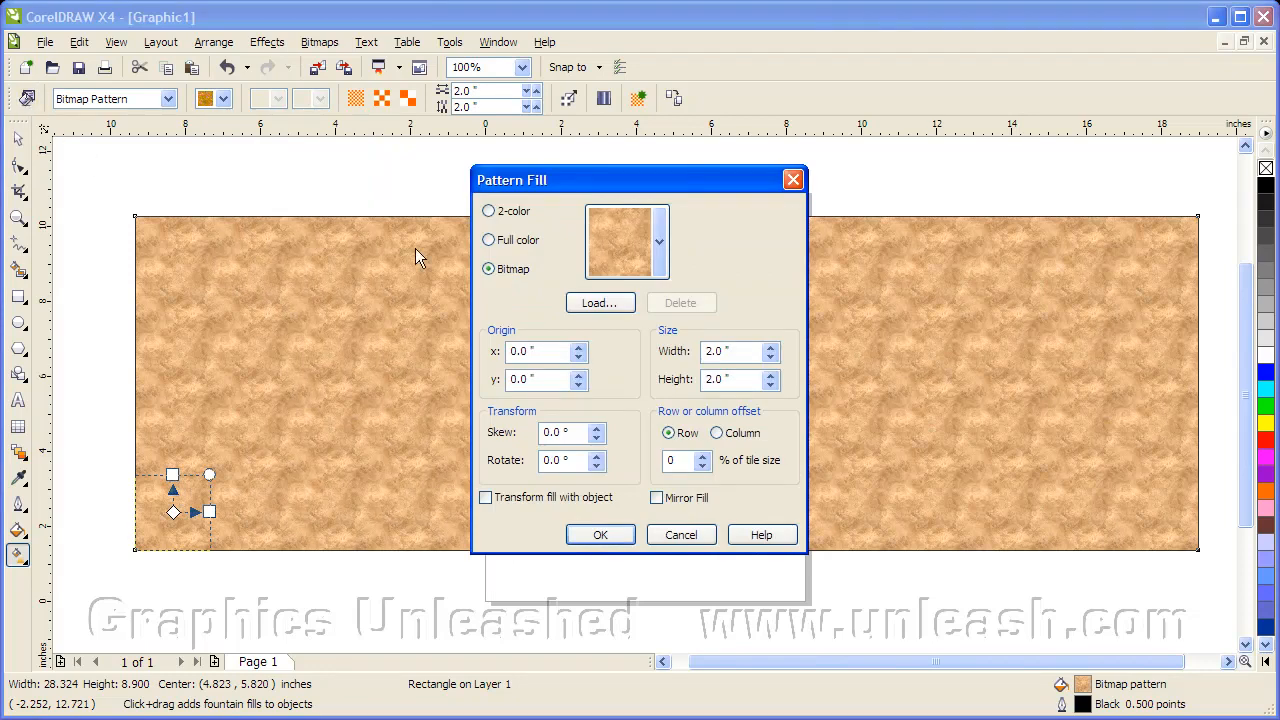
mouse_move(418, 292)
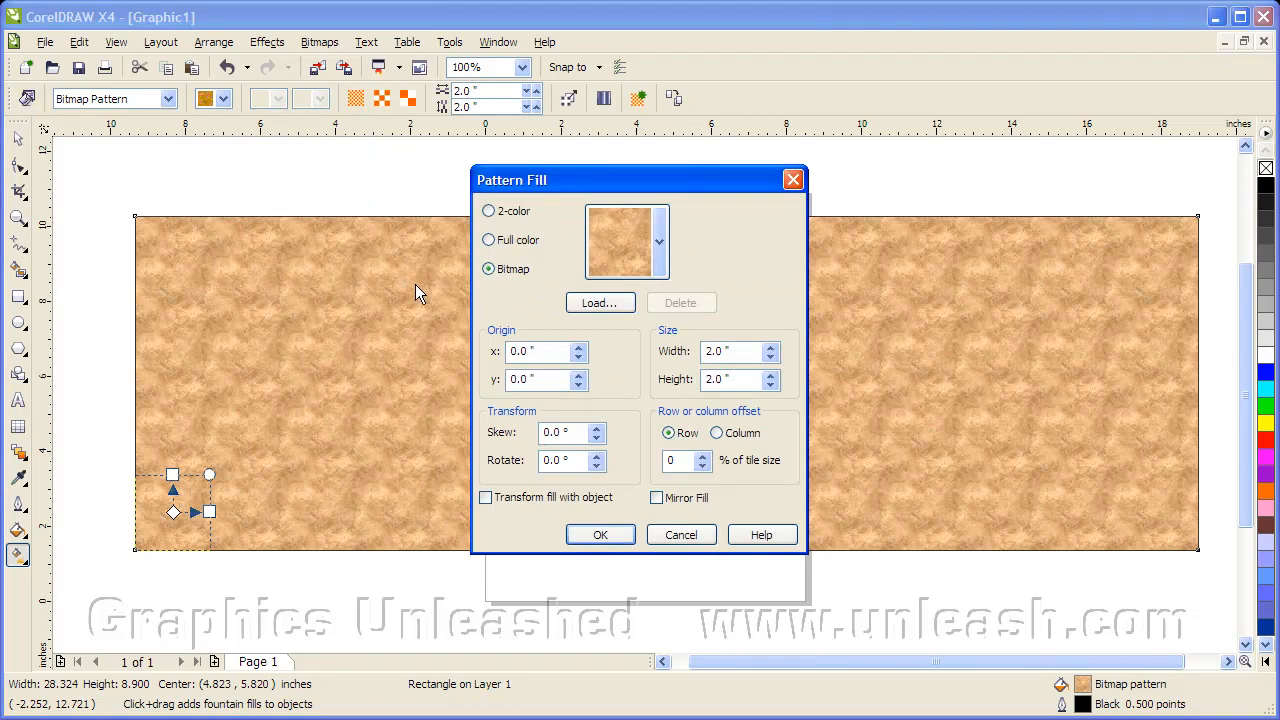
mouse_move(396, 284)
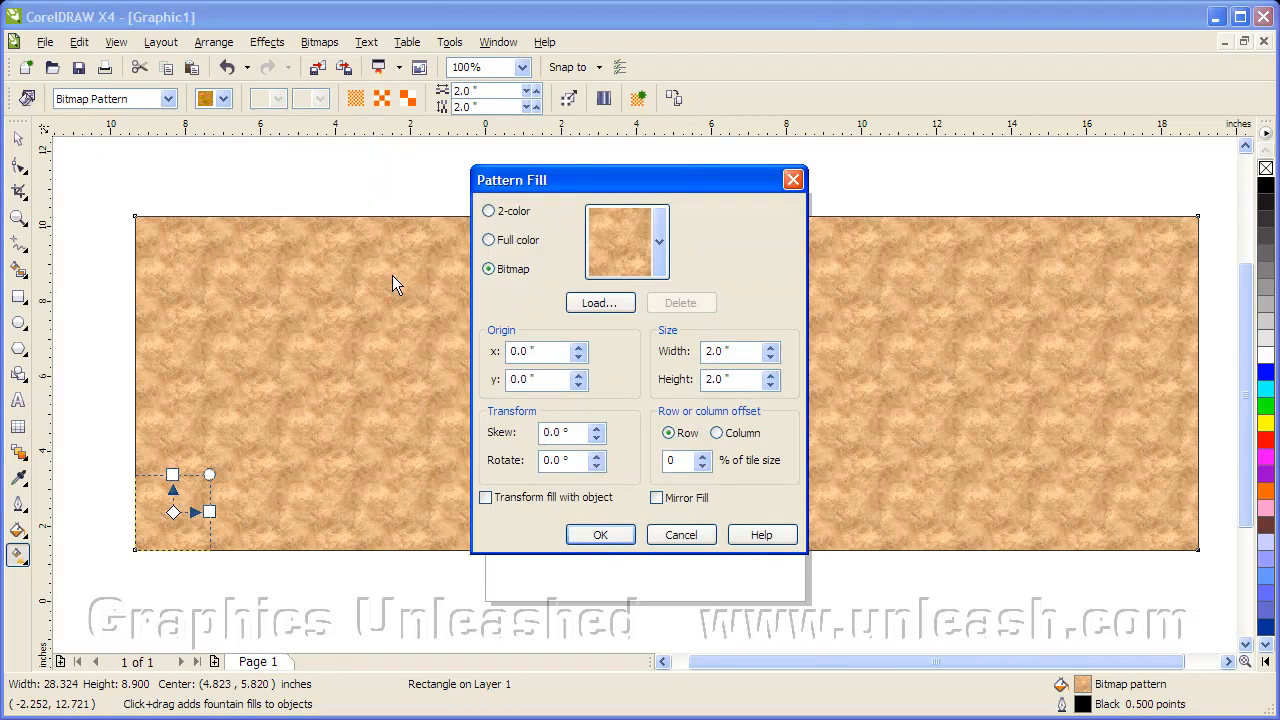
mouse_move(536, 264)
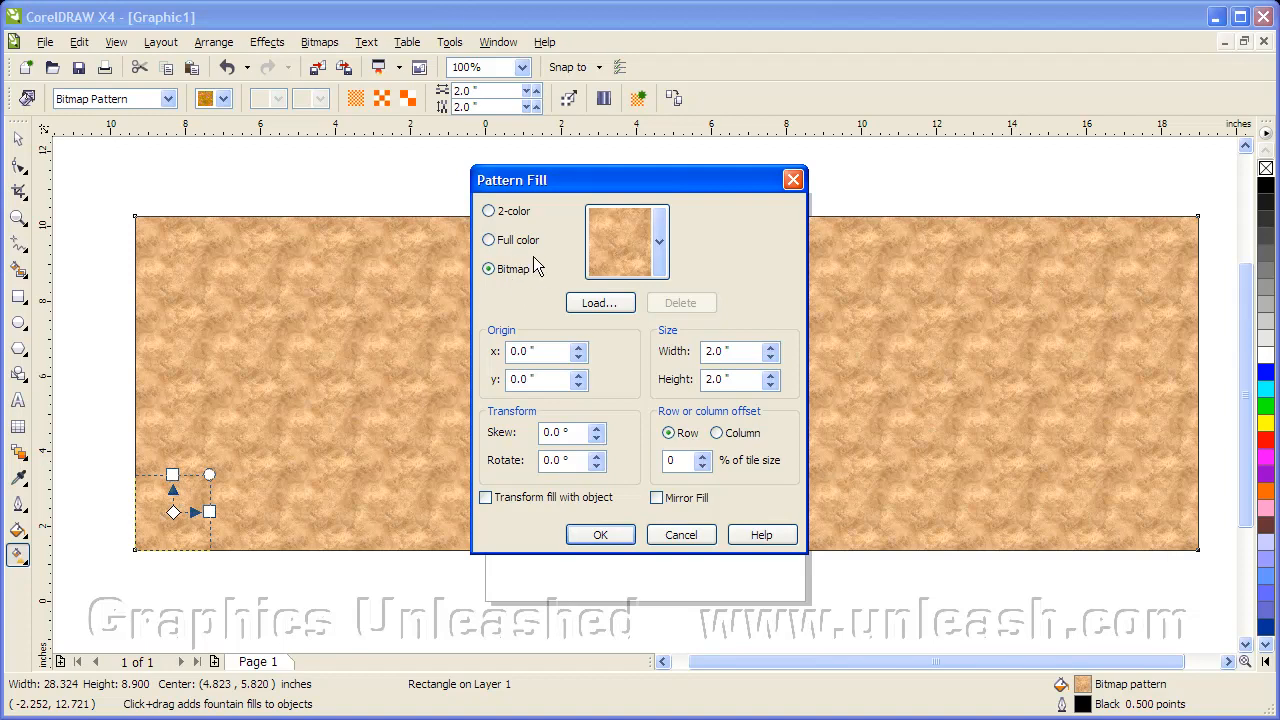
mouse_move(504, 294)
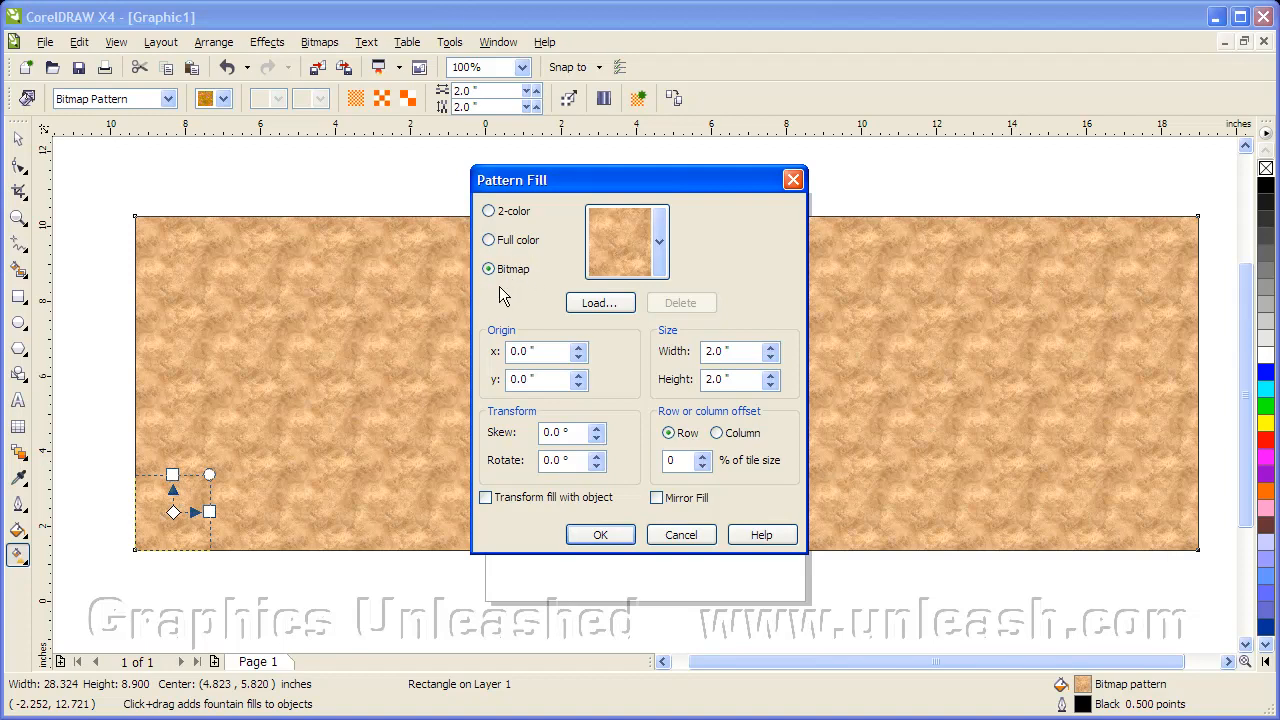
left_click(644, 244)
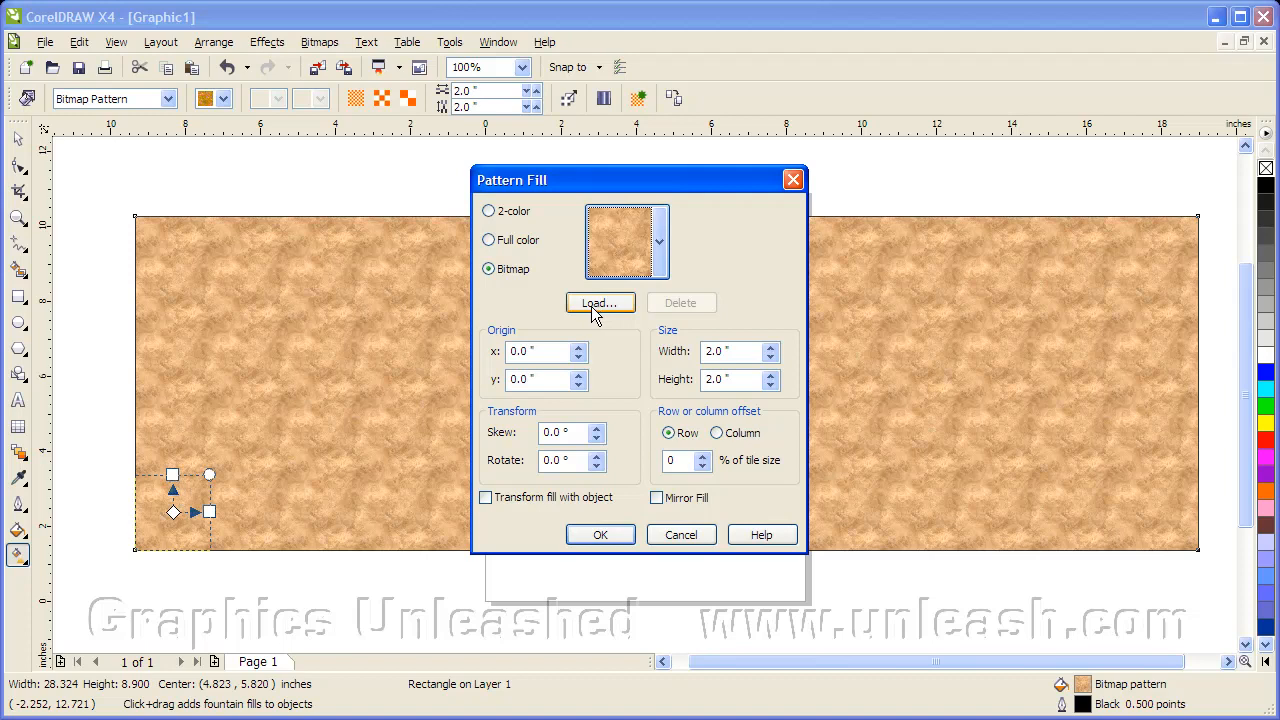
mouse_move(596, 322)
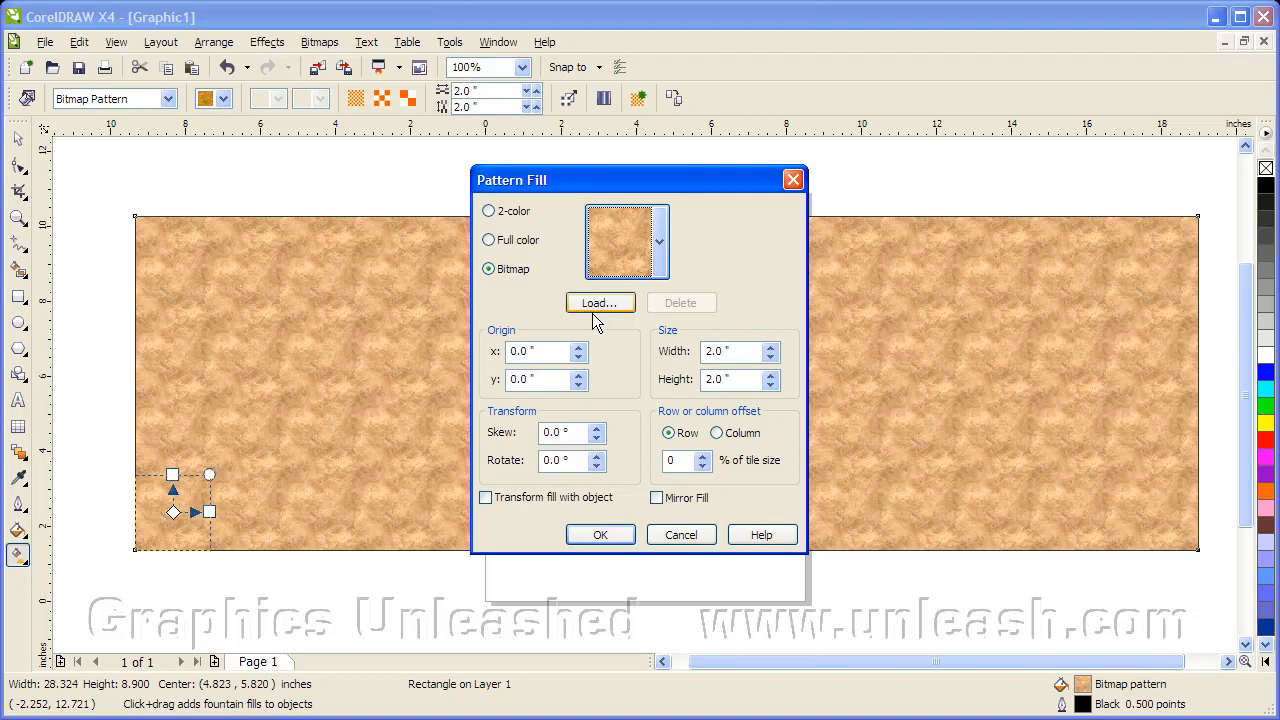
mouse_move(592, 322)
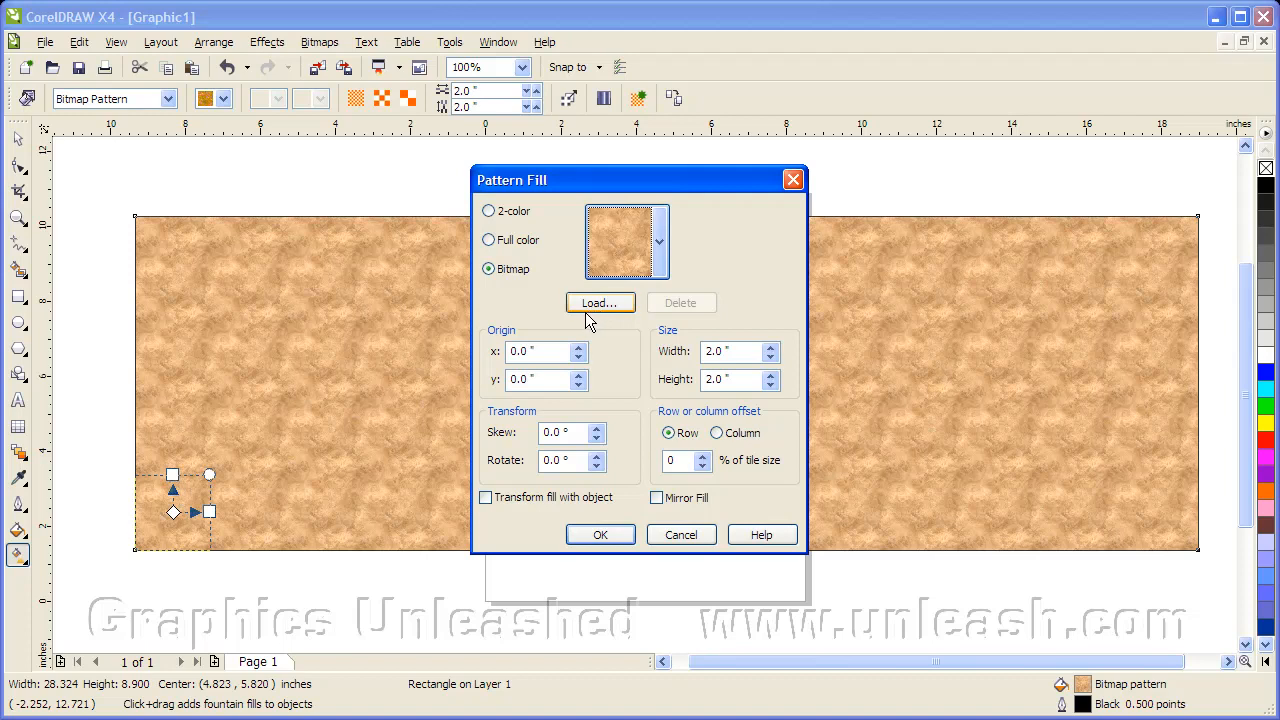
mouse_move(600, 304)
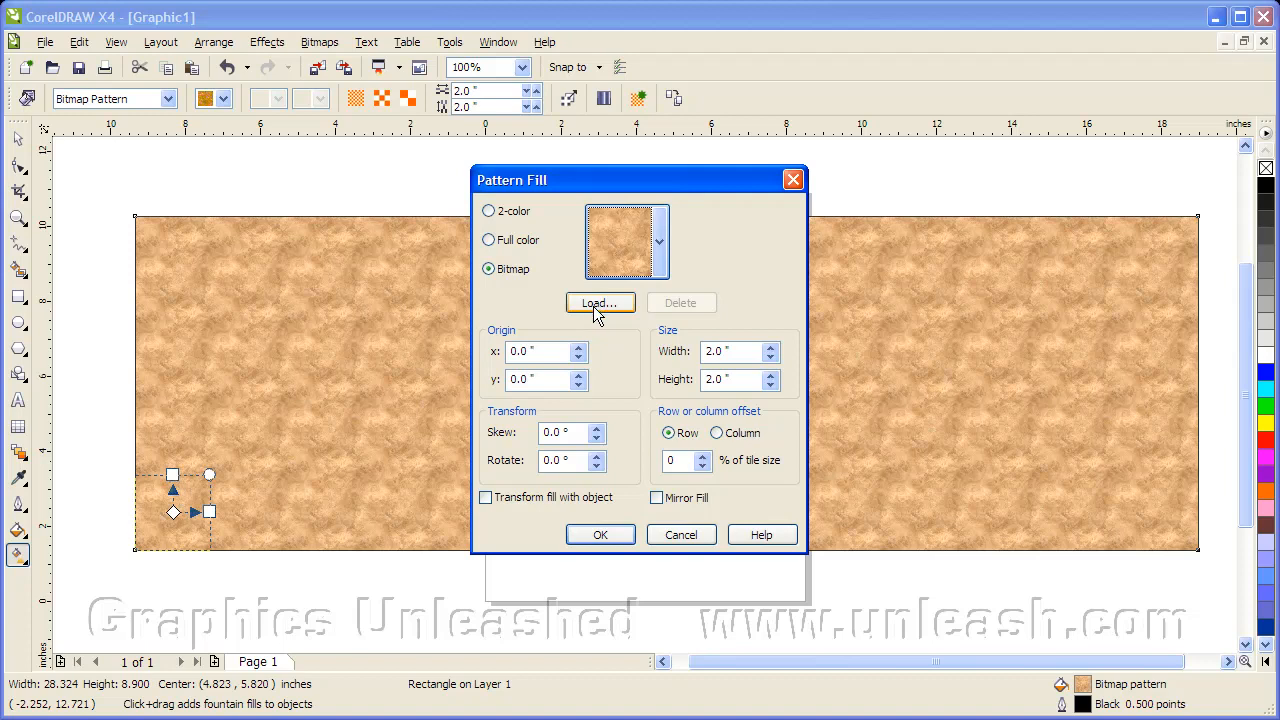
- Load dirty-brushed-metal-1024x1024.png from the Metal-Robust folder as the pattern image
left_click(600, 304)
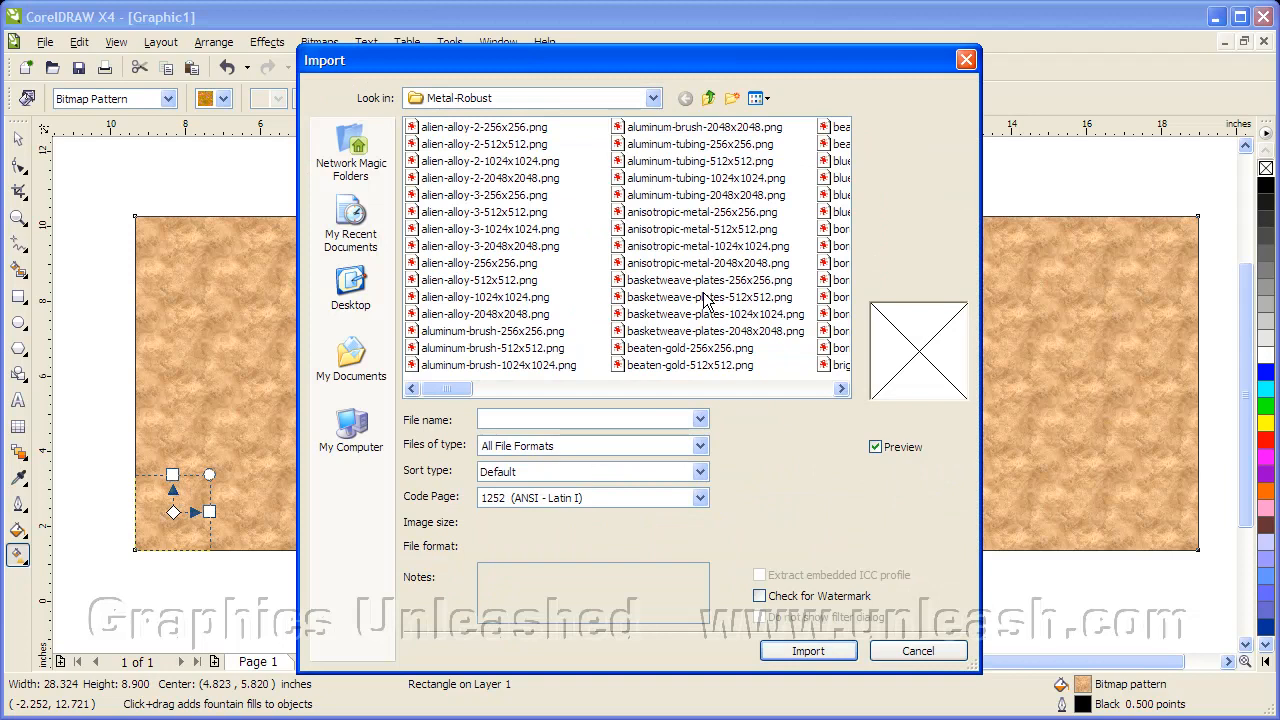
mouse_move(650, 312)
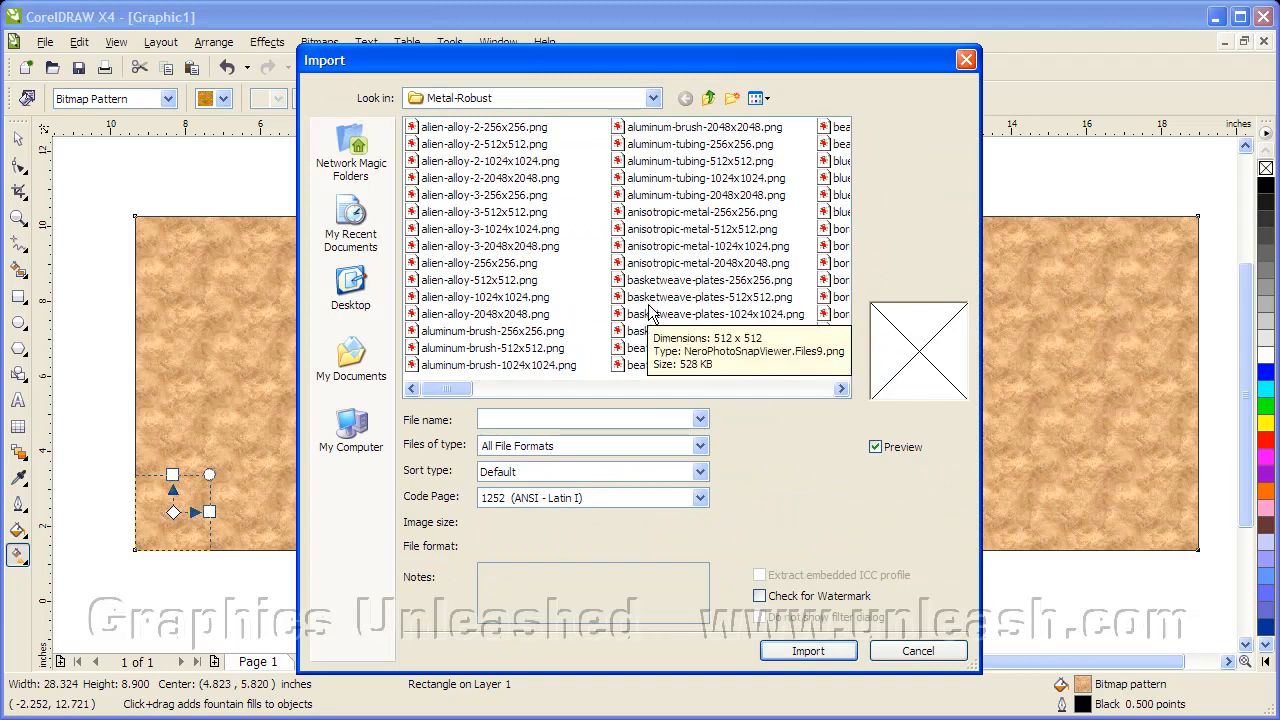
mouse_move(648, 314)
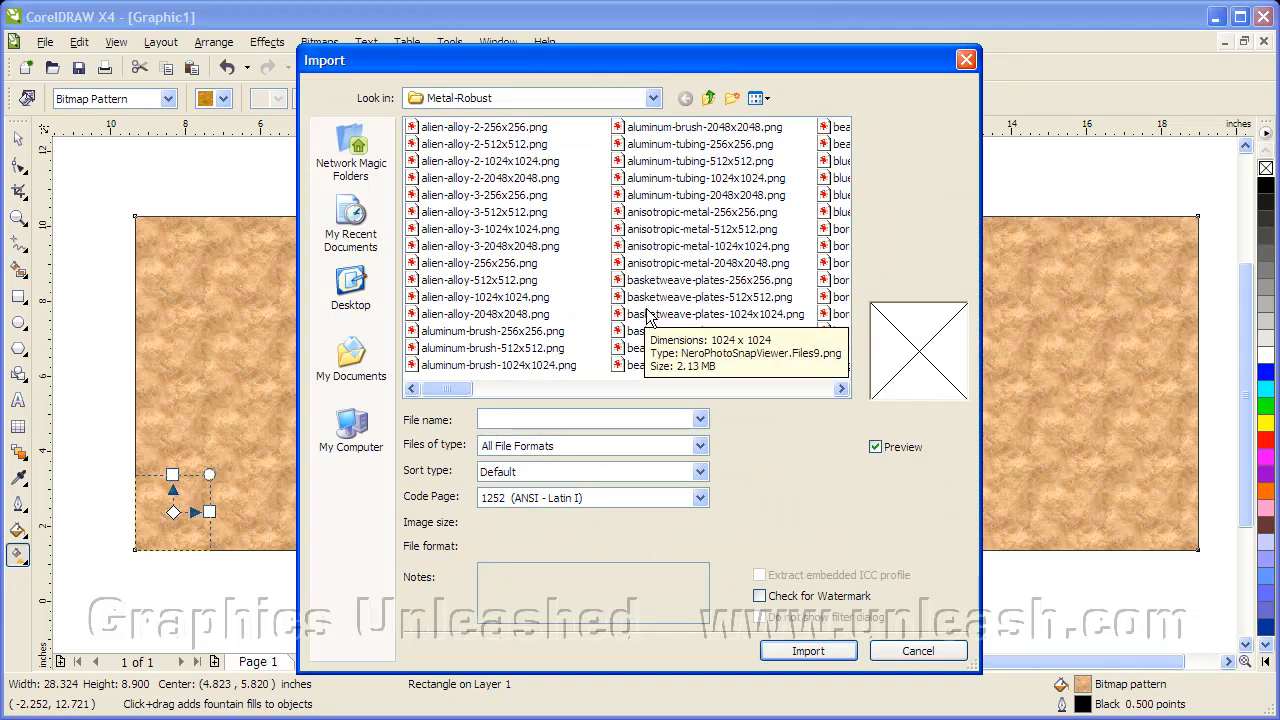
mouse_move(644, 328)
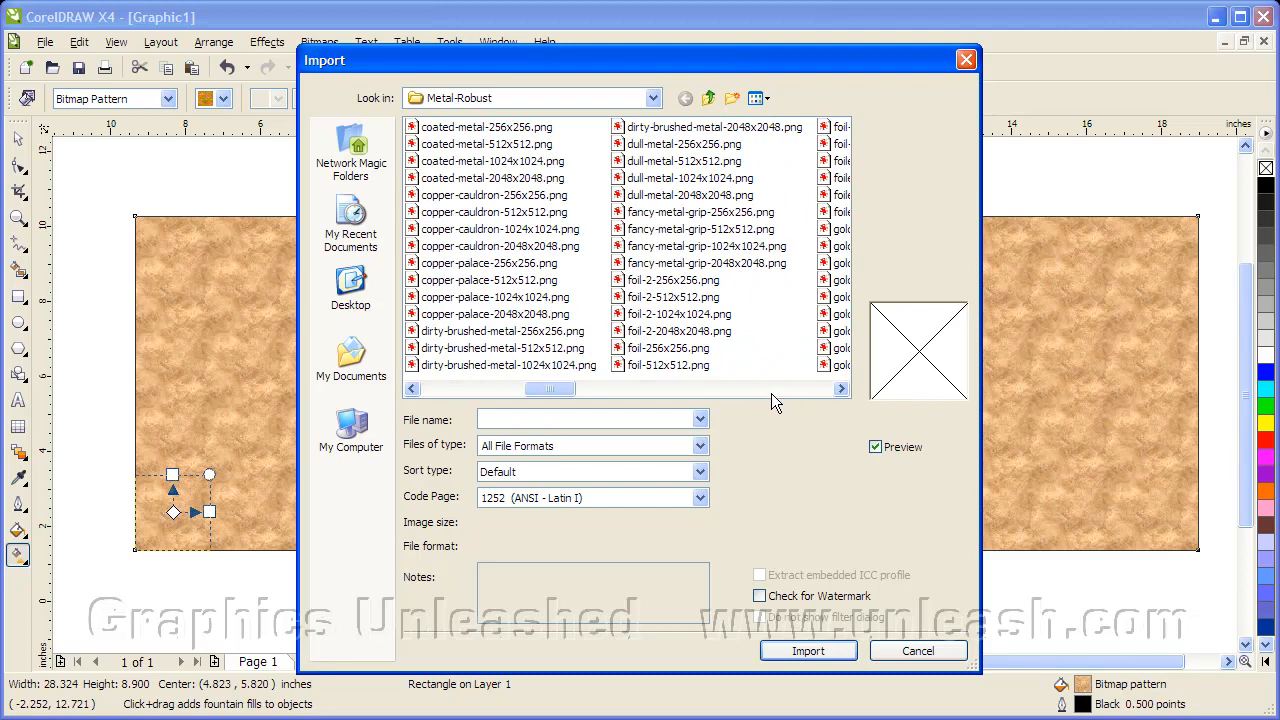
mouse_move(772, 404)
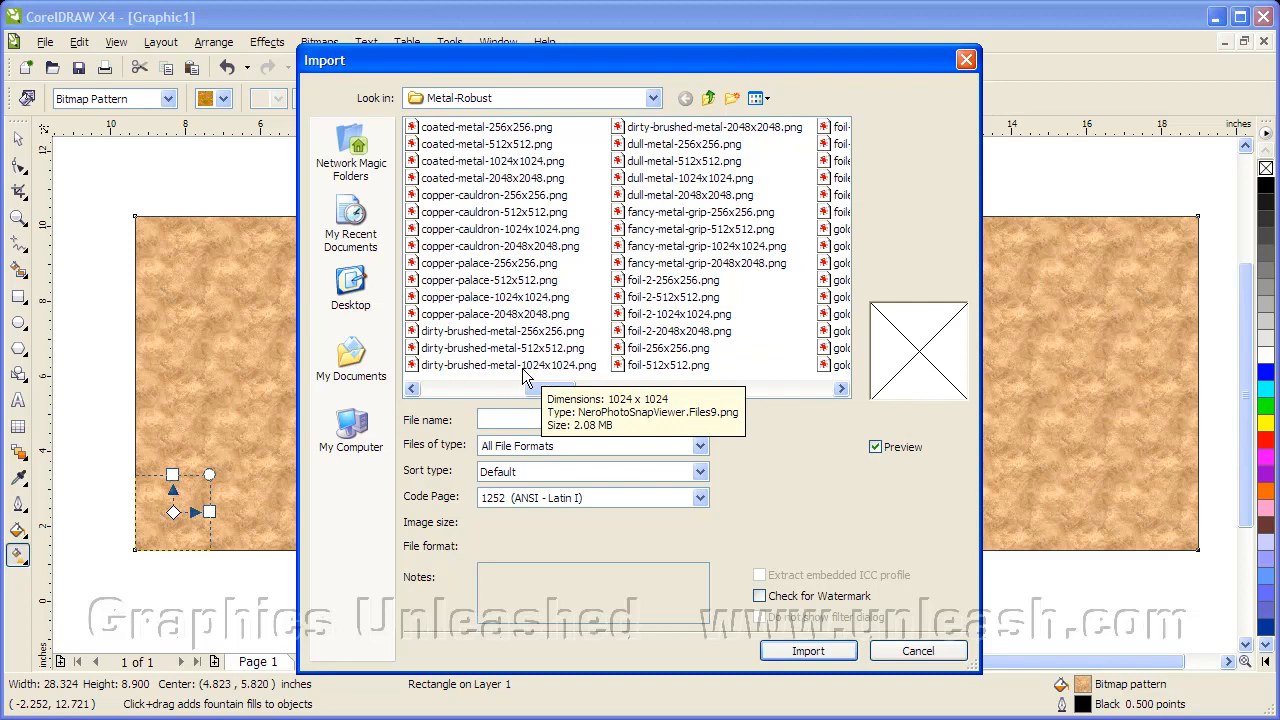
mouse_move(566, 376)
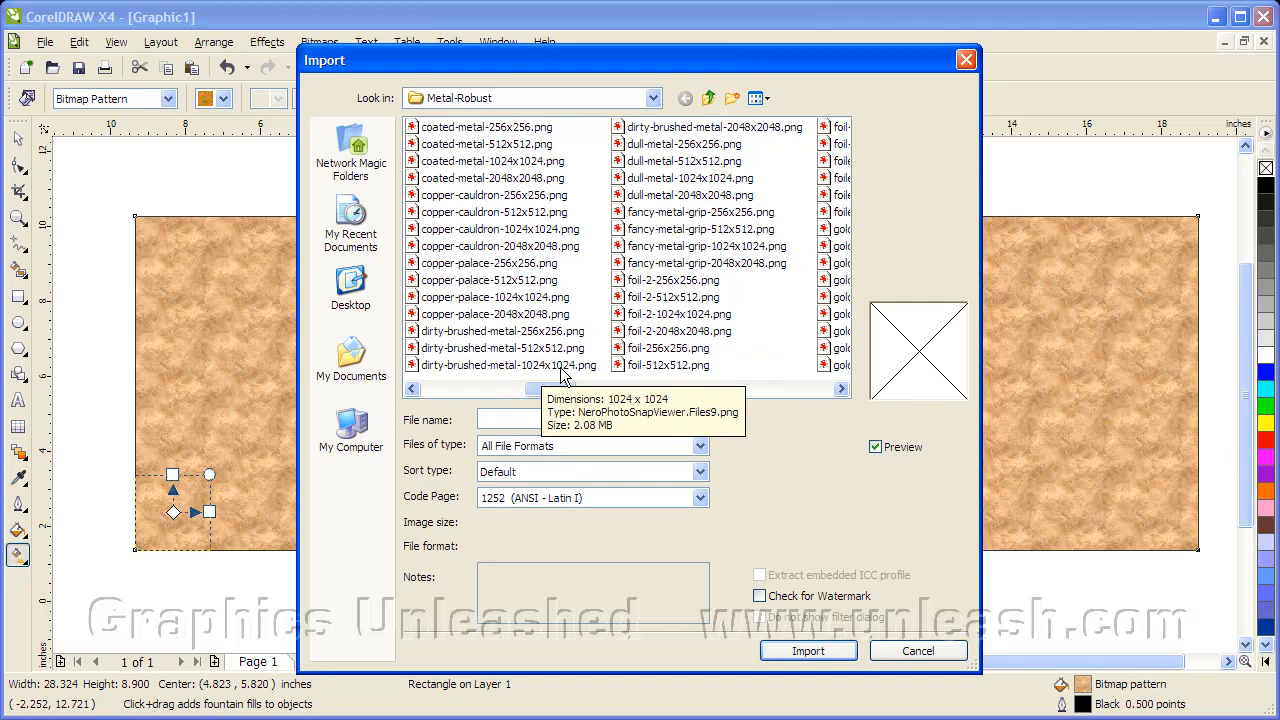
left_click(508, 364)
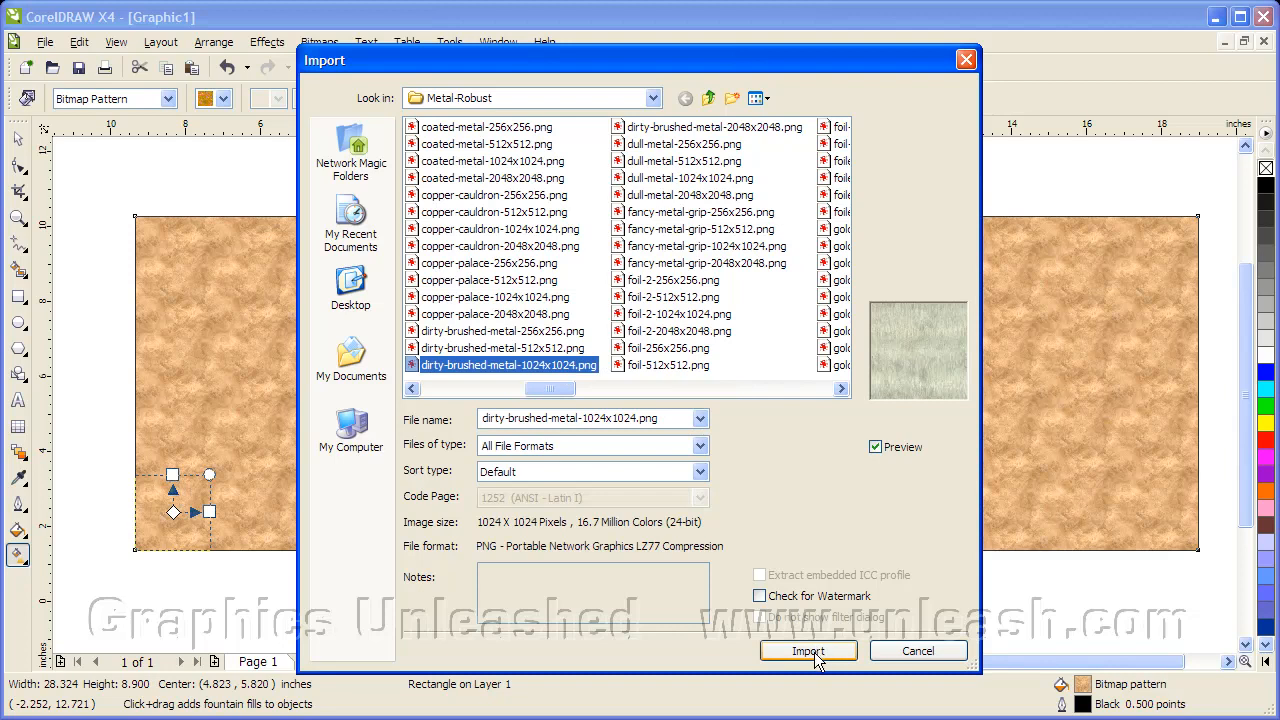
left_click(808, 652)
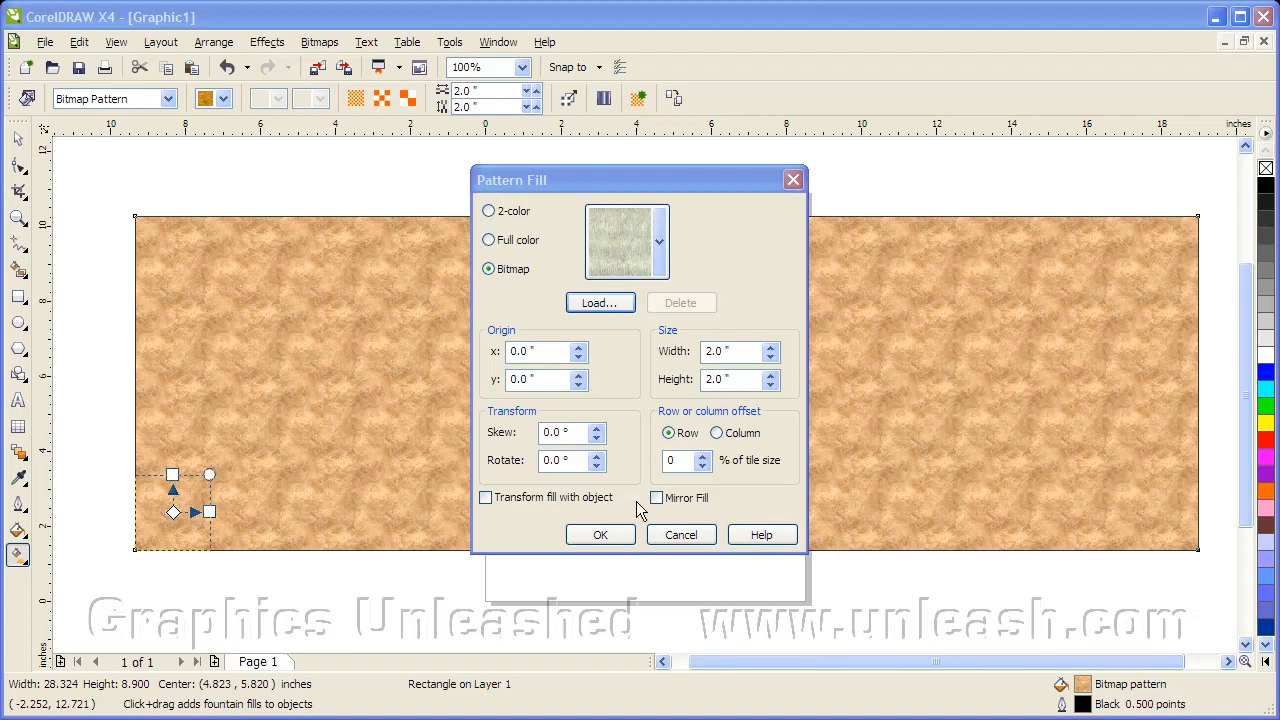
- Apply the dirty brushed metal bitmap pattern to the wide rectangle
left_click(600, 534)
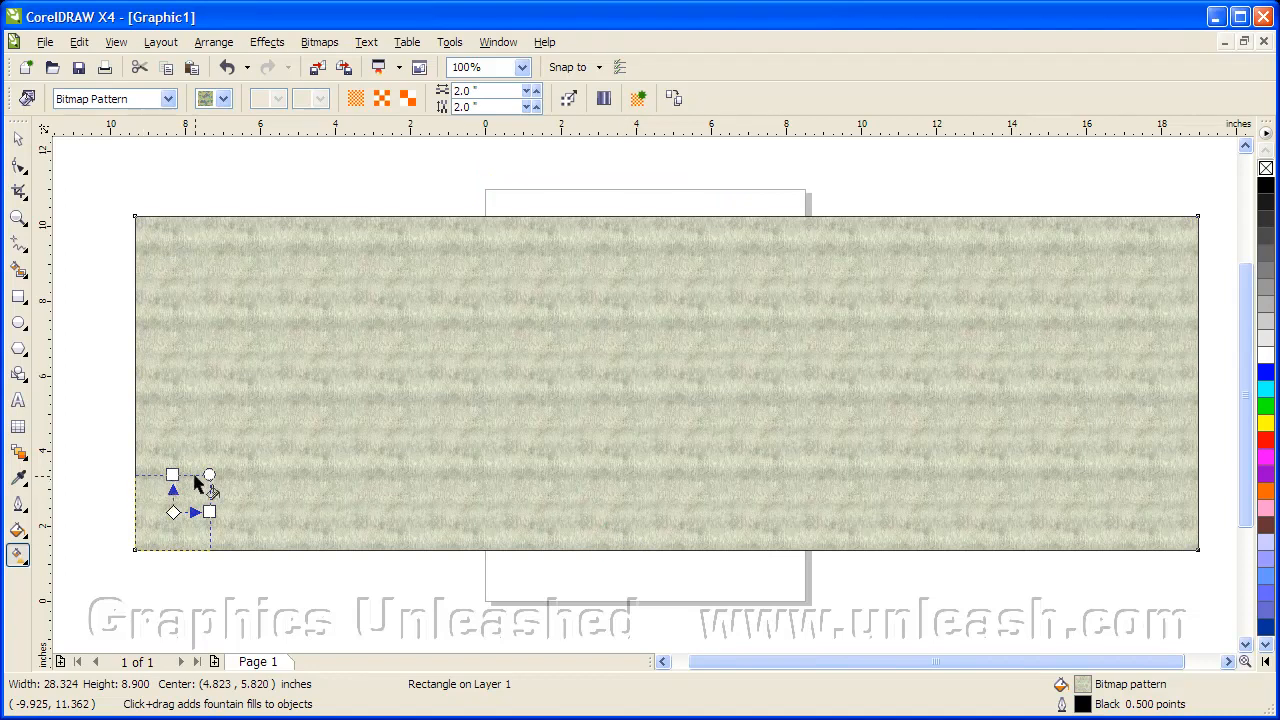
mouse_move(1044, 344)
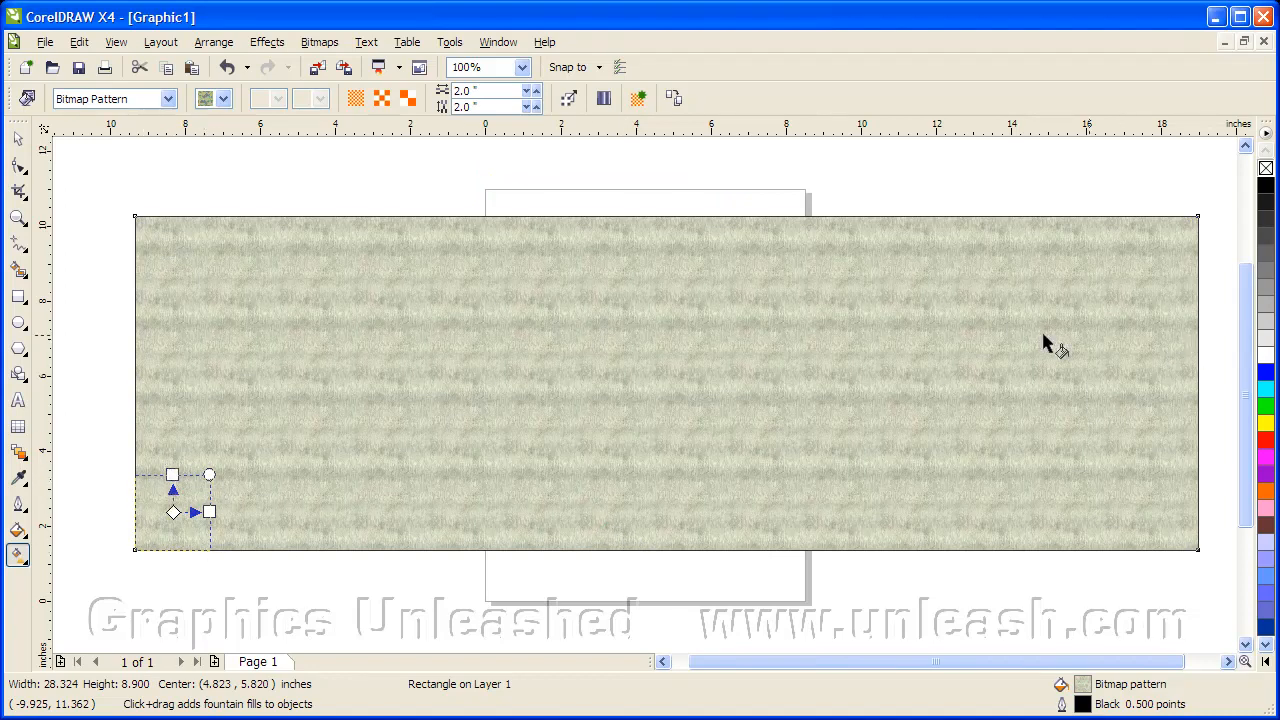
mouse_move(904, 360)
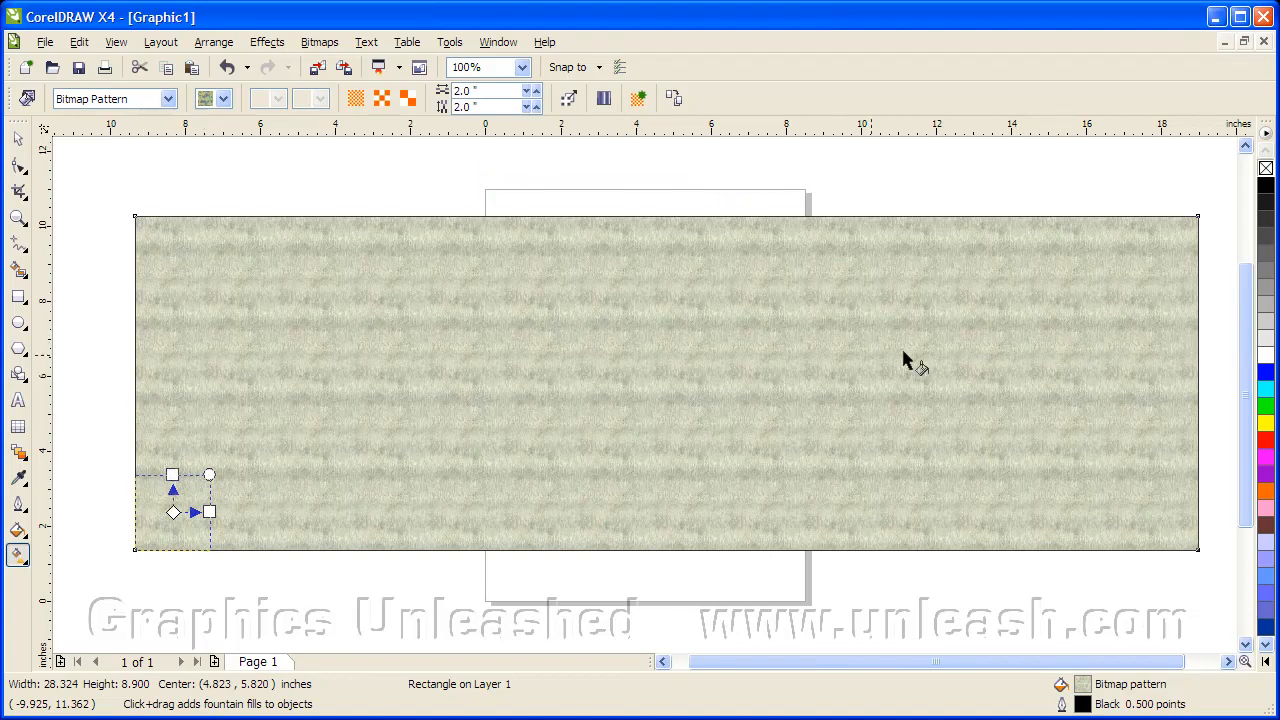
mouse_move(40, 122)
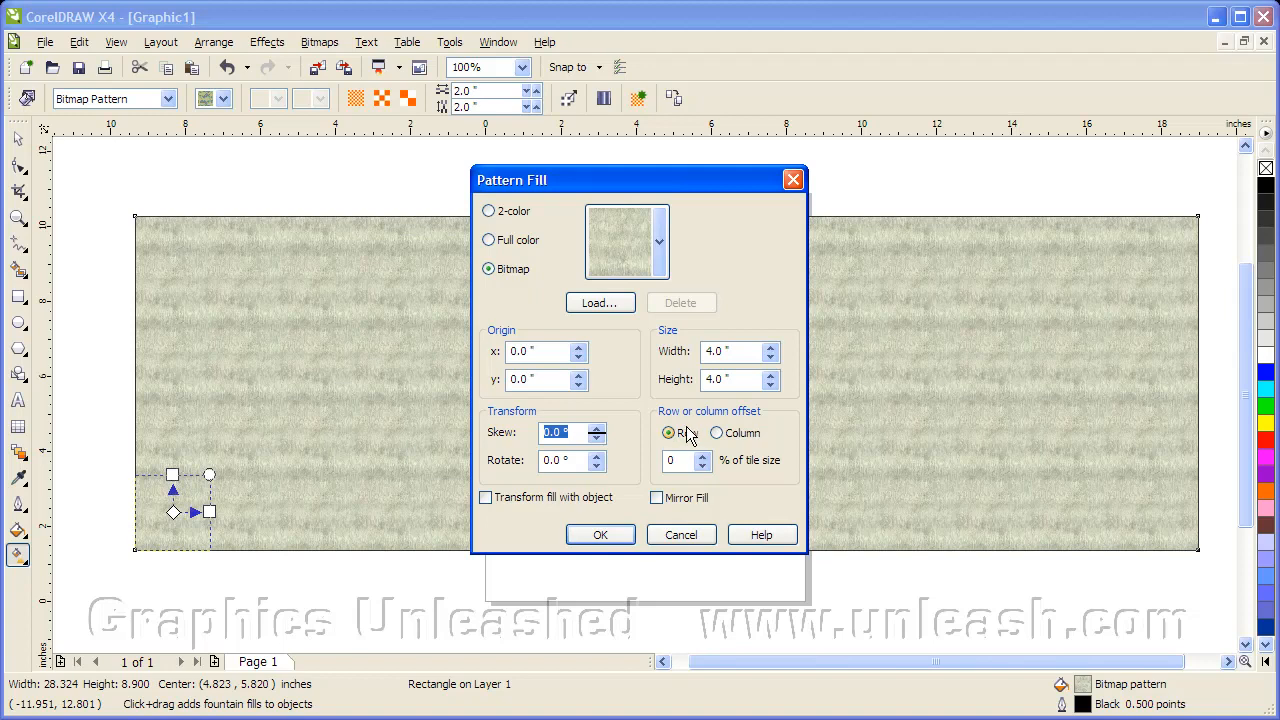
- Commit a 4 by 4 inch tile size and start loading a different bitmap
left_click(600, 534)
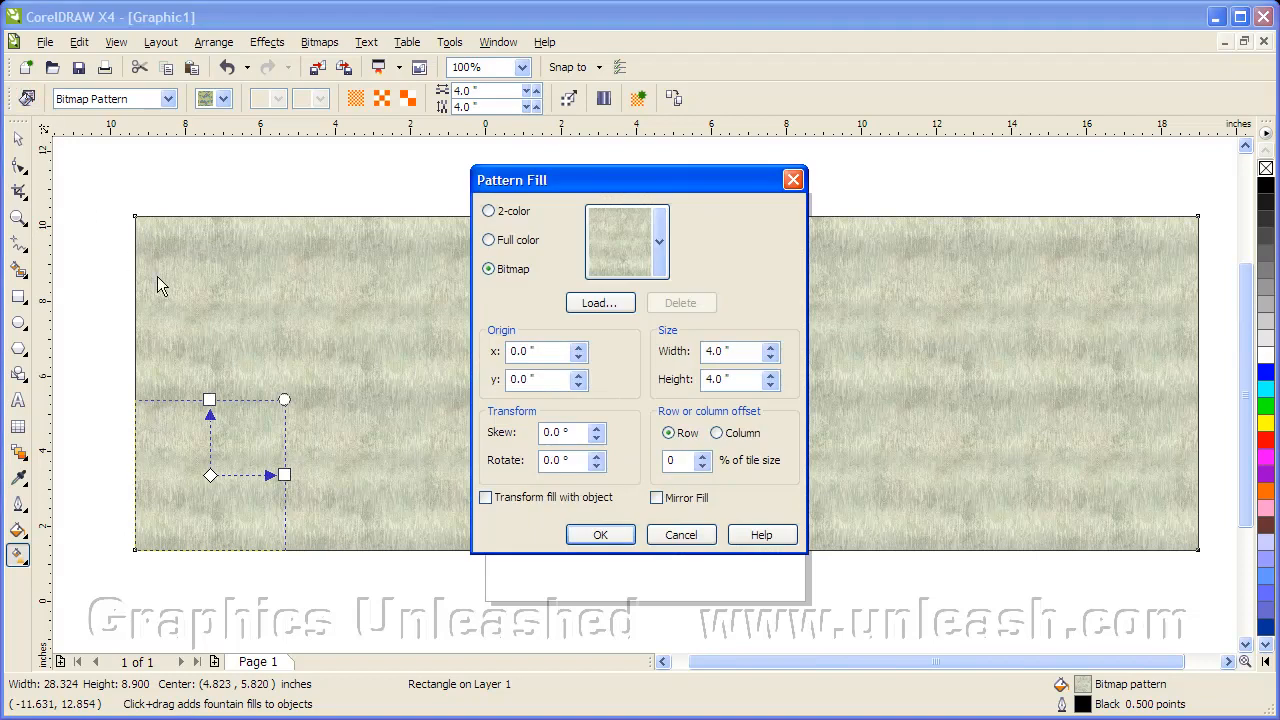
left_click(600, 302)
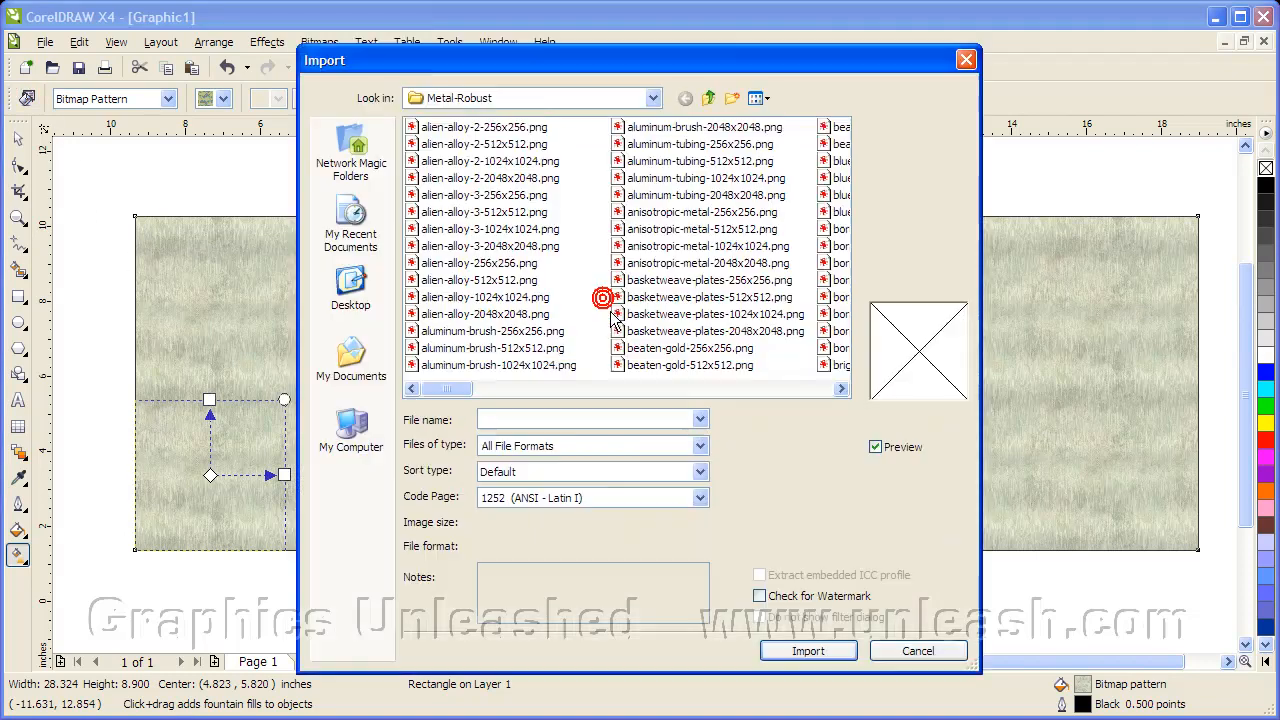
- Import the diamond-plate metal grip PNG so it tiles across the whole rectangle
left_click(732, 388)
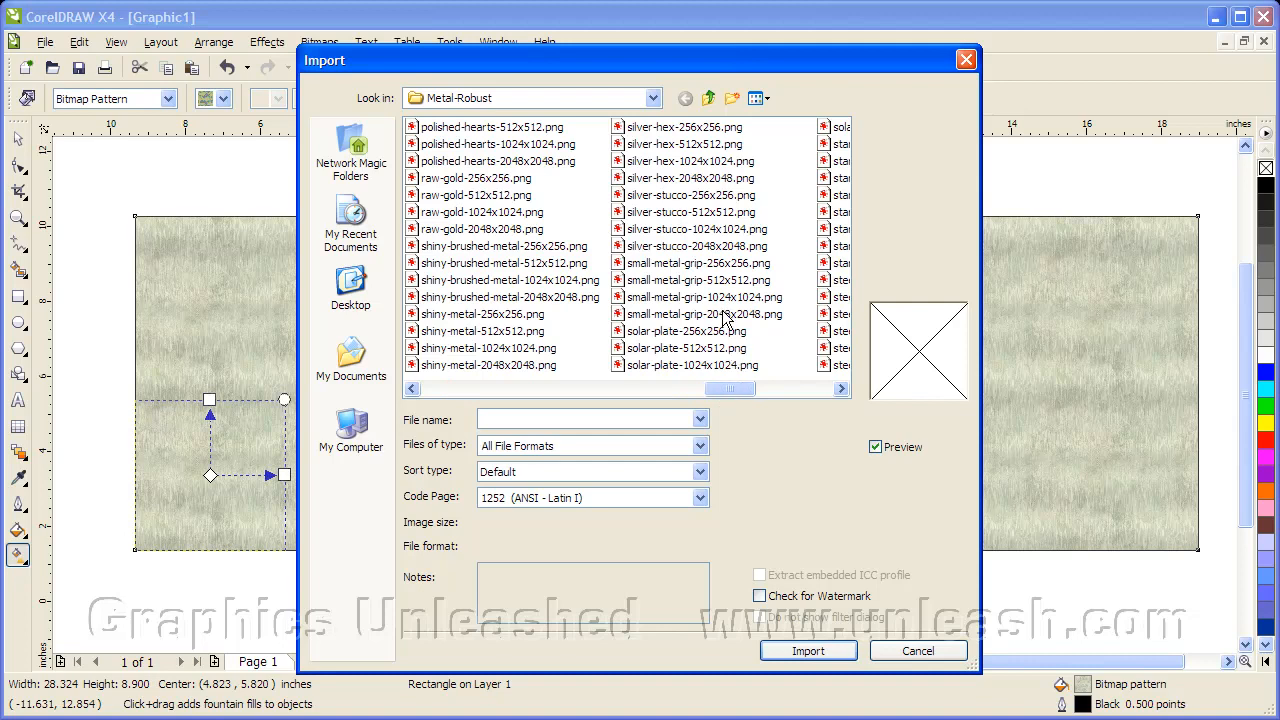
left_click(704, 314)
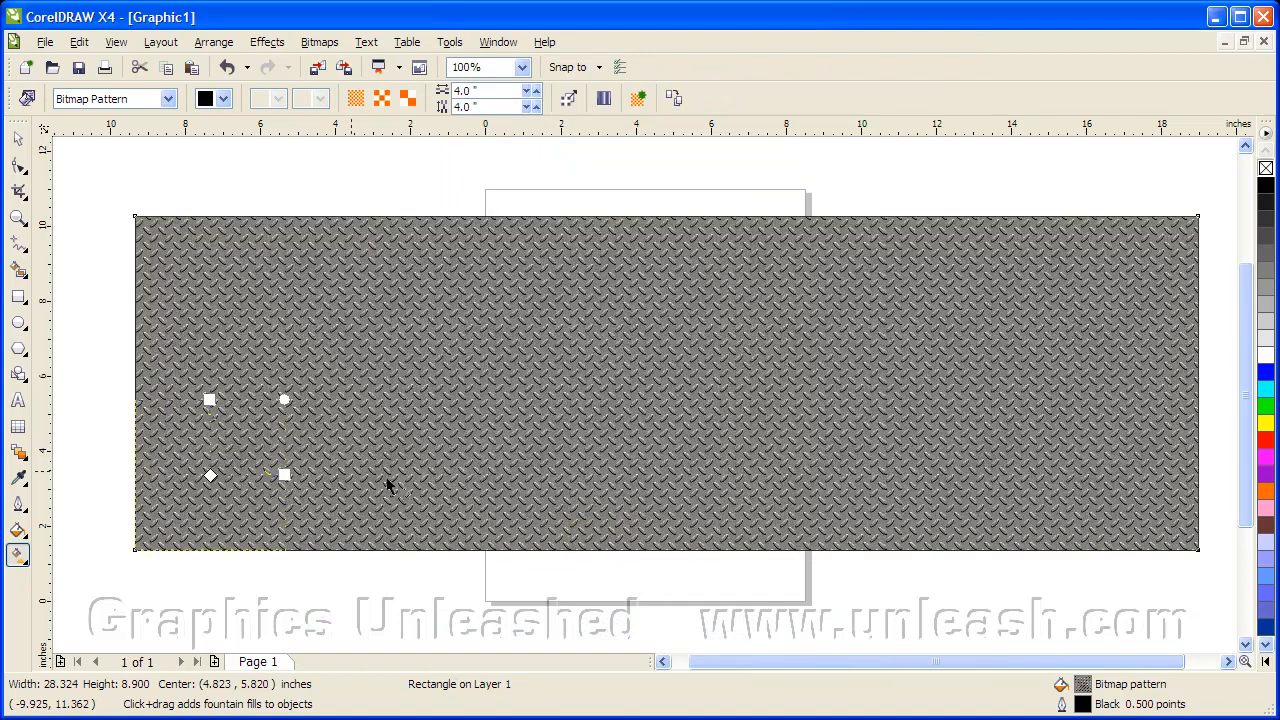
mouse_move(844, 414)
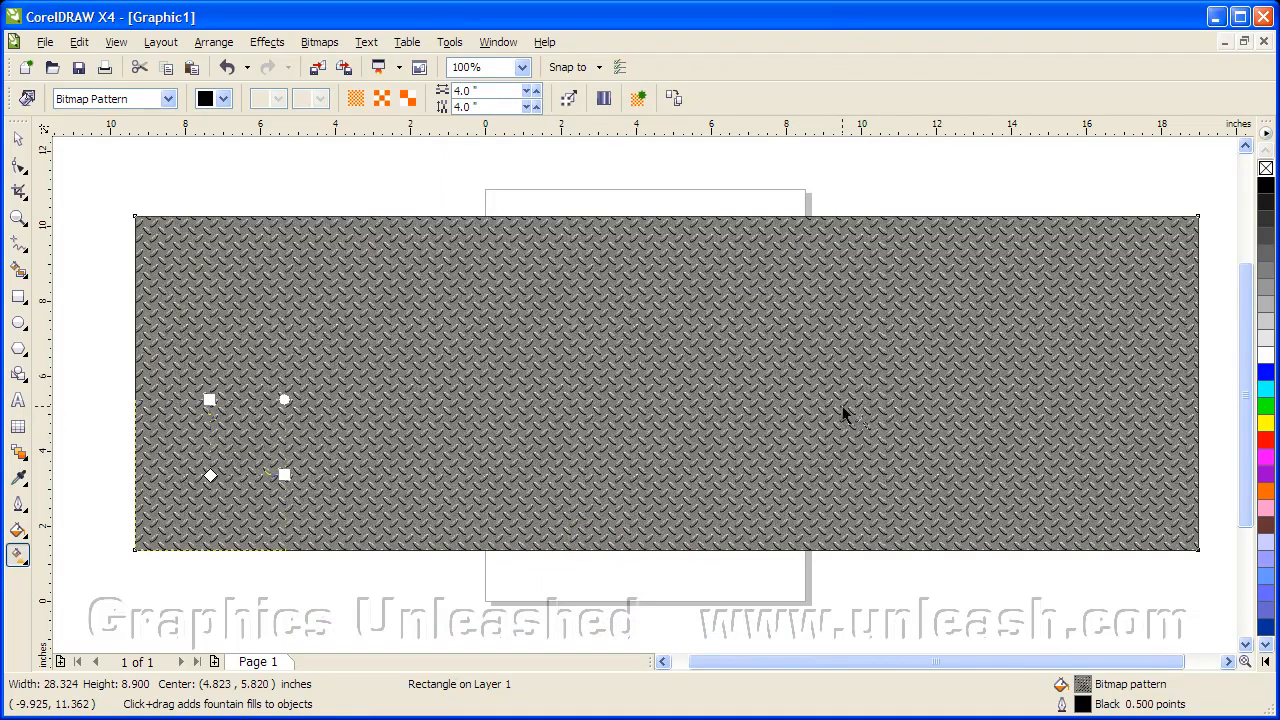
mouse_move(852, 404)
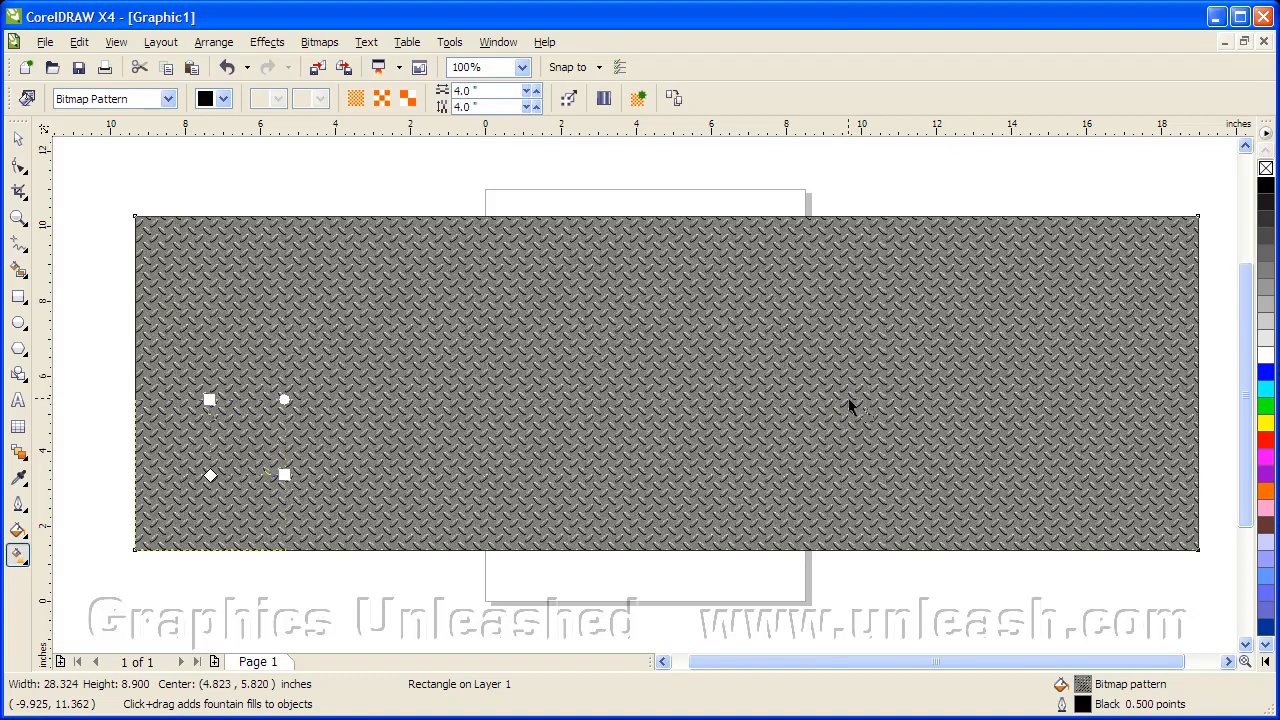
mouse_move(856, 412)
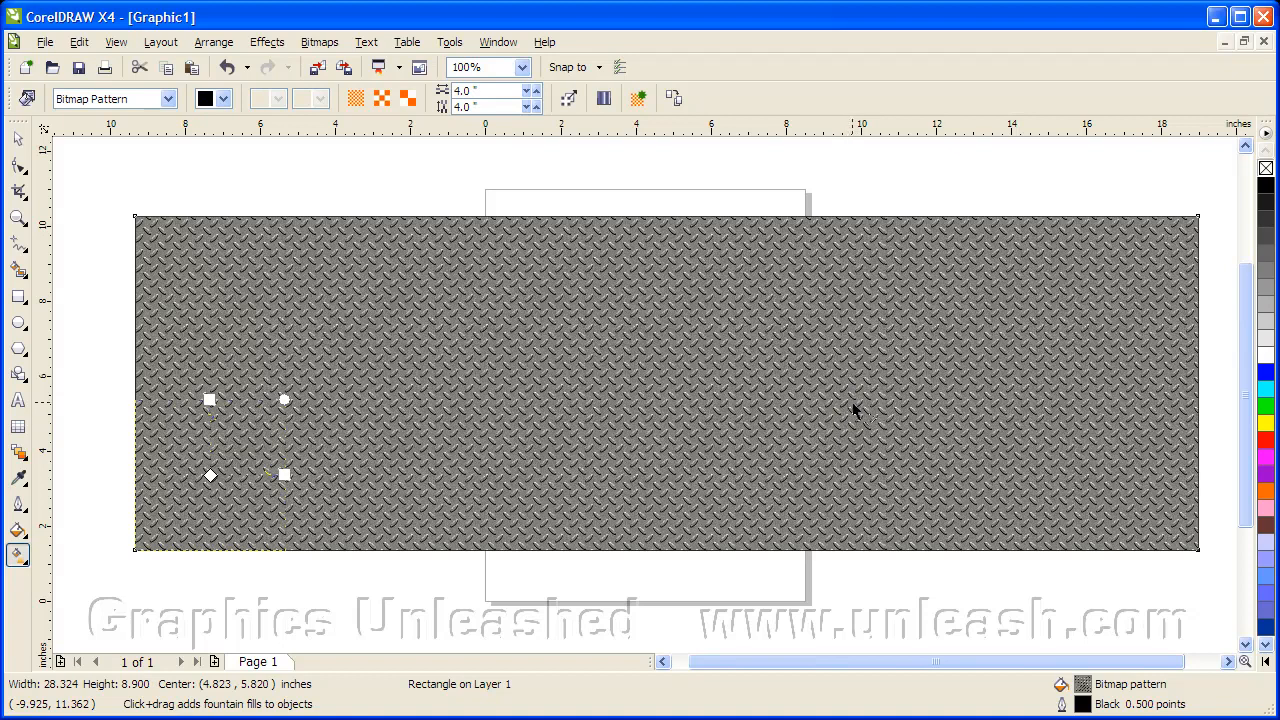
mouse_move(848, 414)
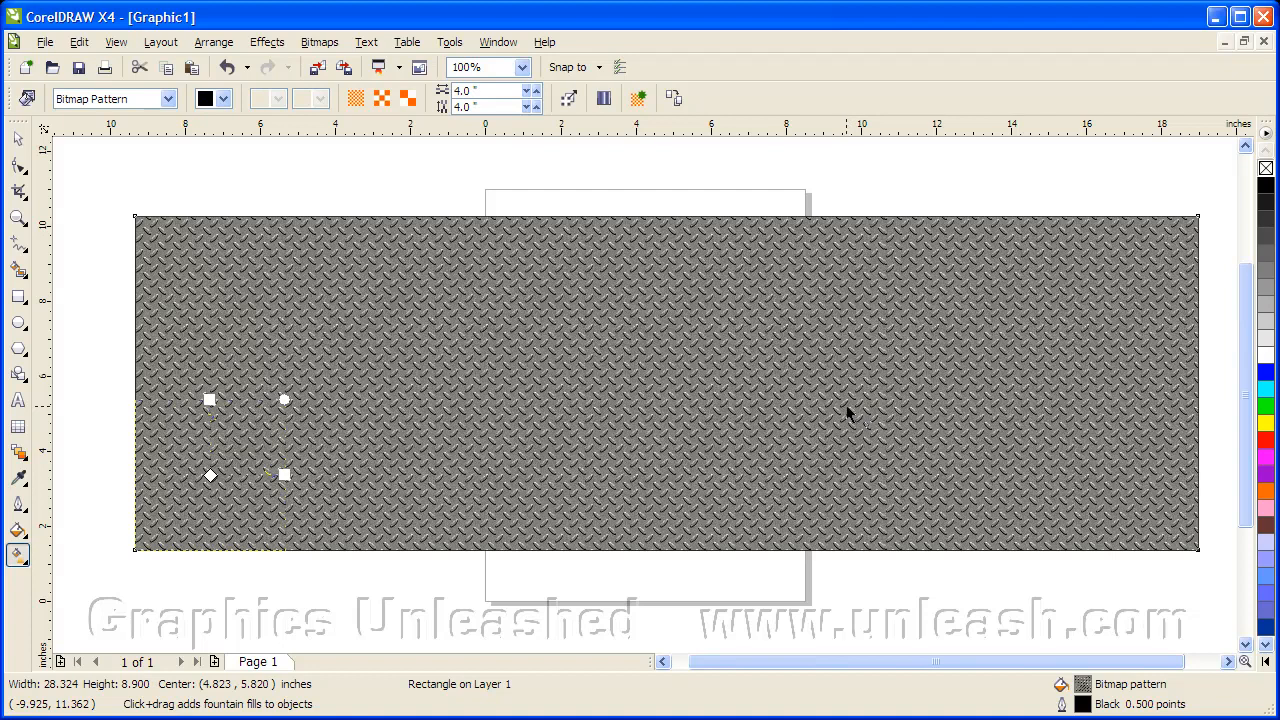
mouse_move(840, 420)
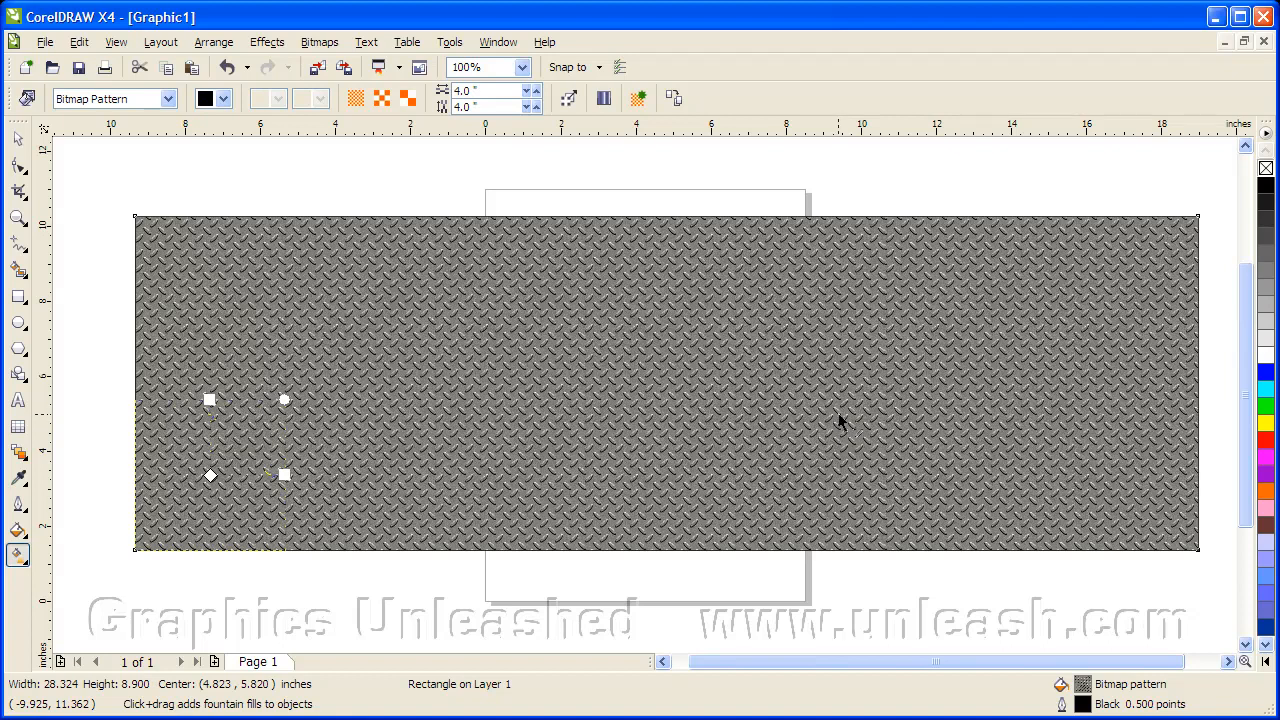
mouse_move(838, 428)
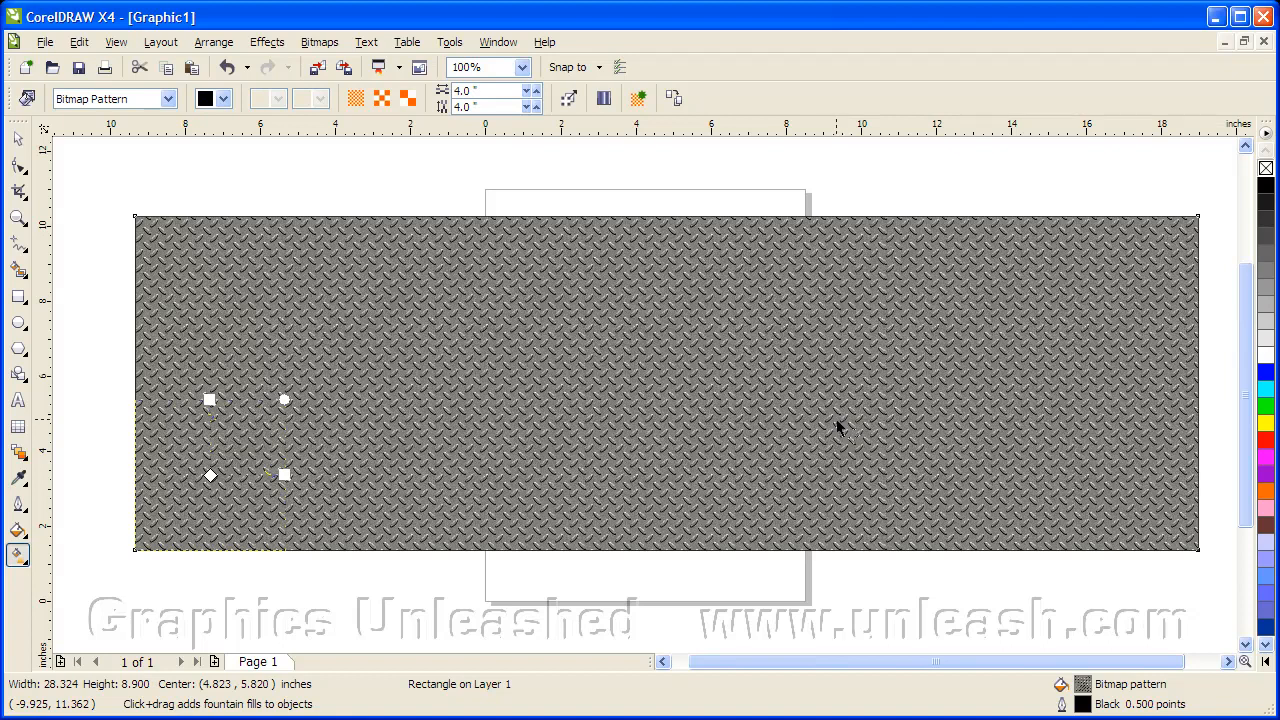
mouse_move(844, 430)
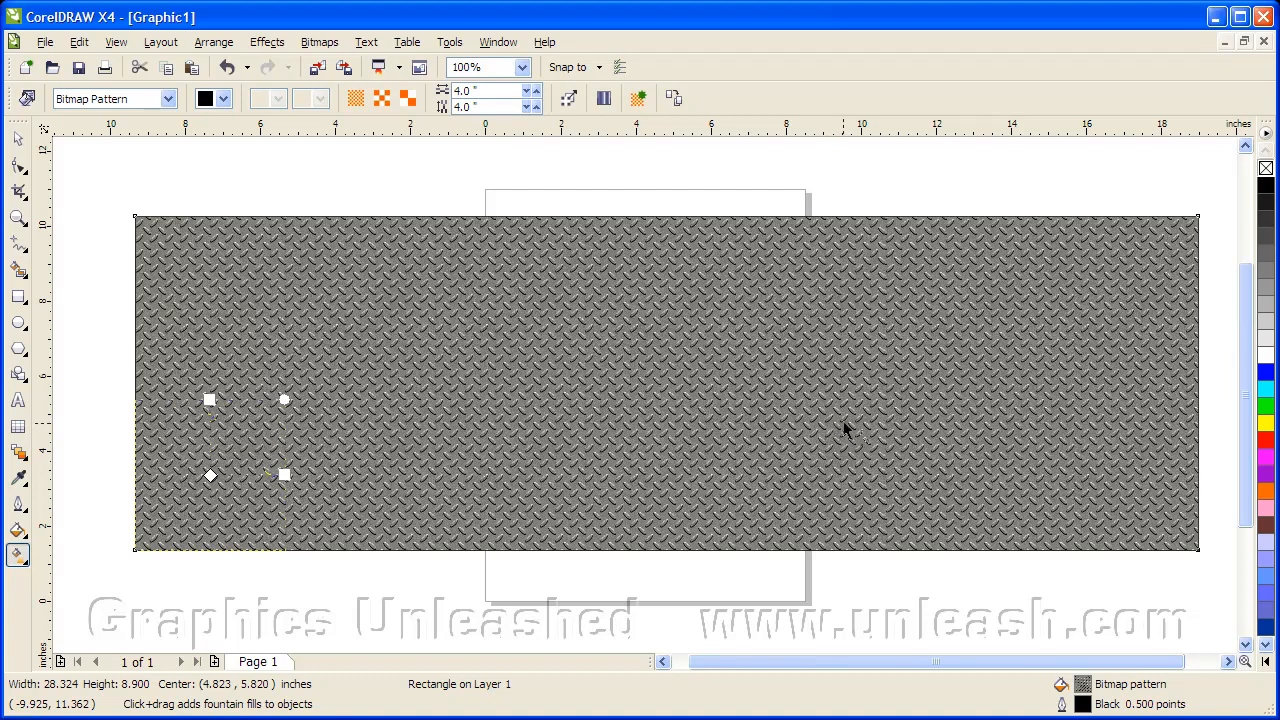
mouse_move(896, 410)
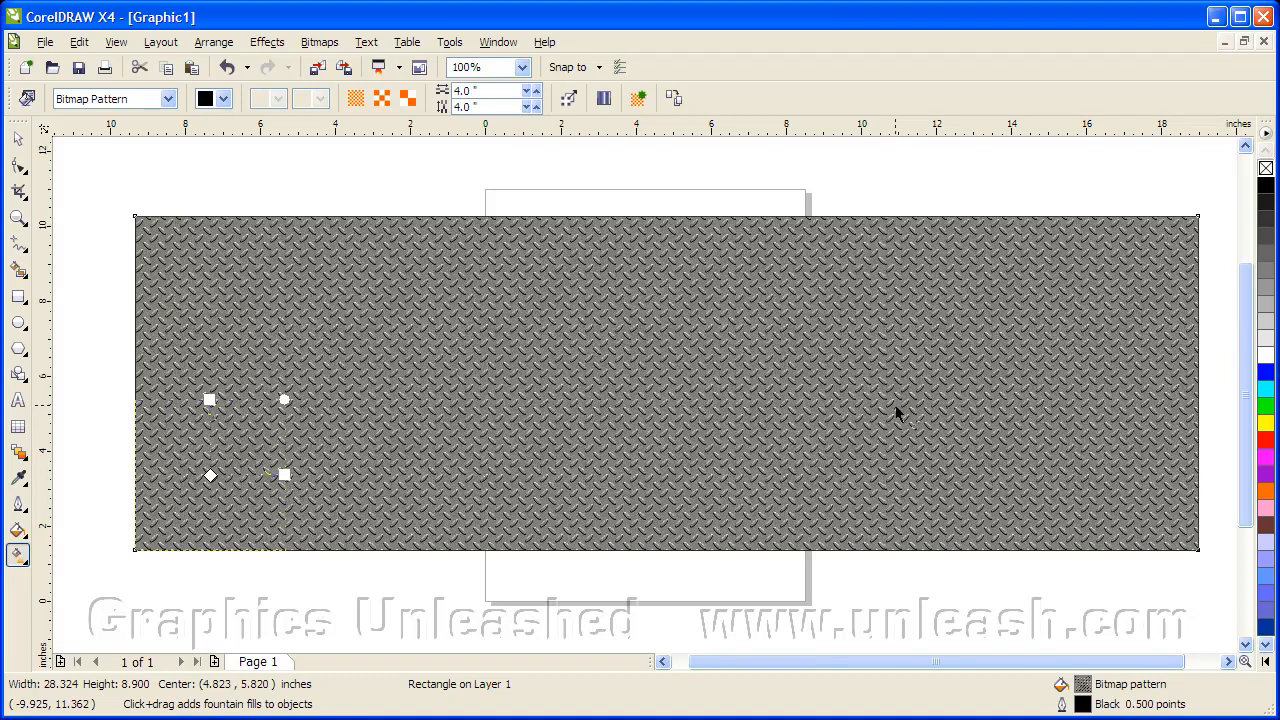
mouse_move(878, 432)
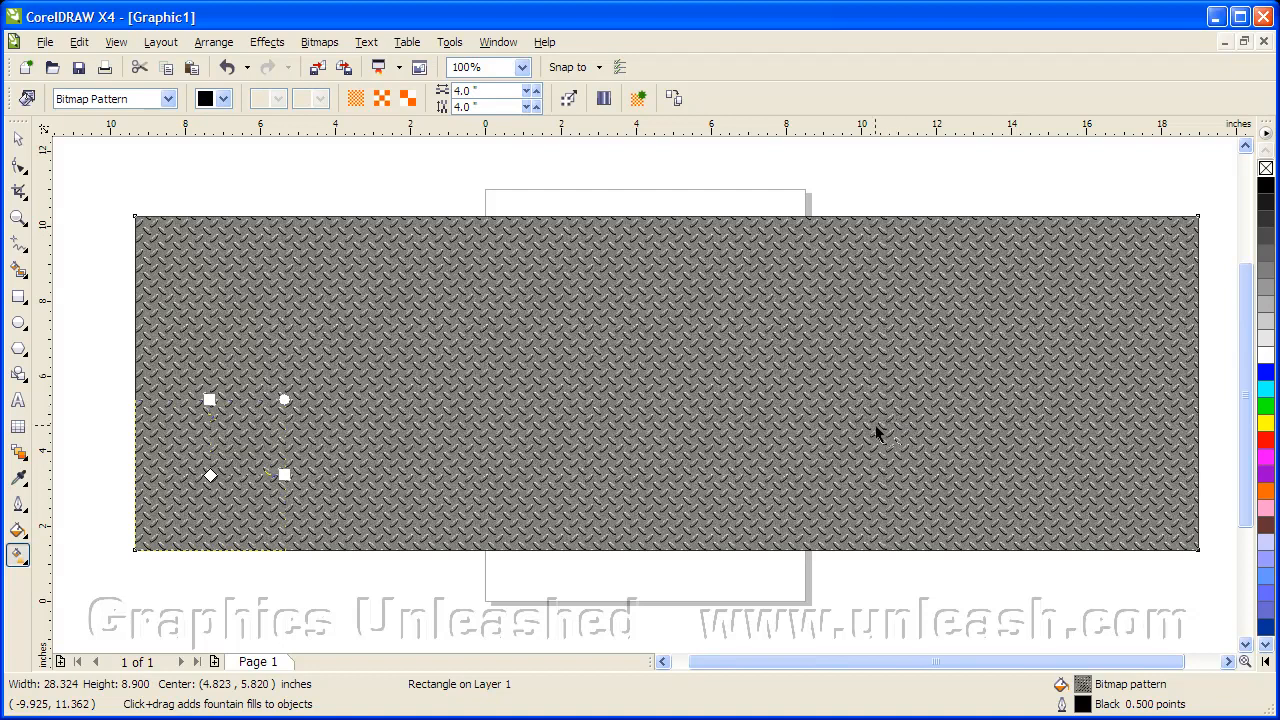